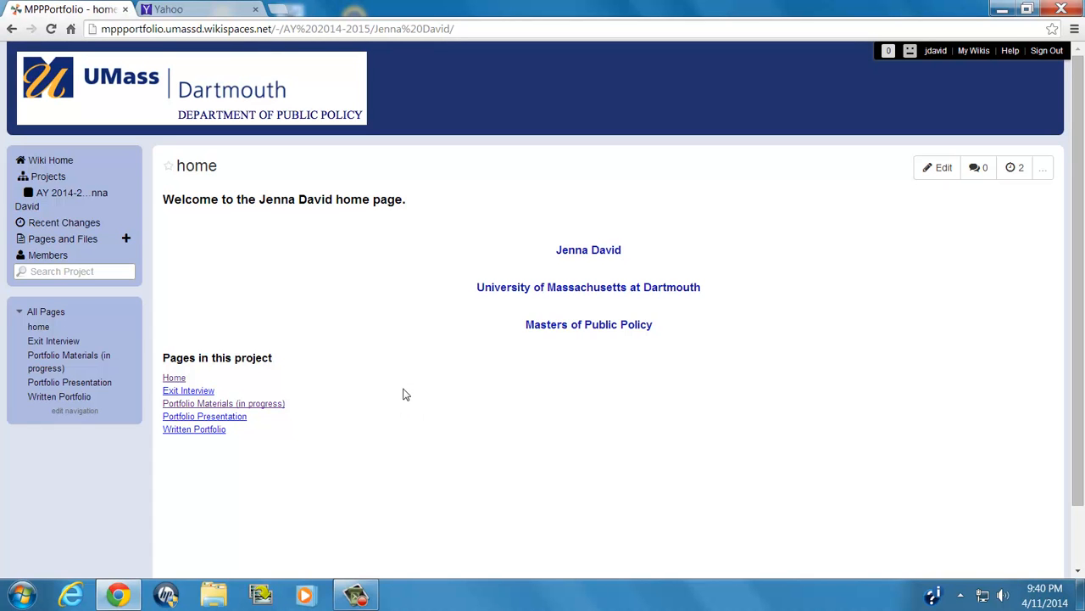
pyautogui.moveTo(404, 397)
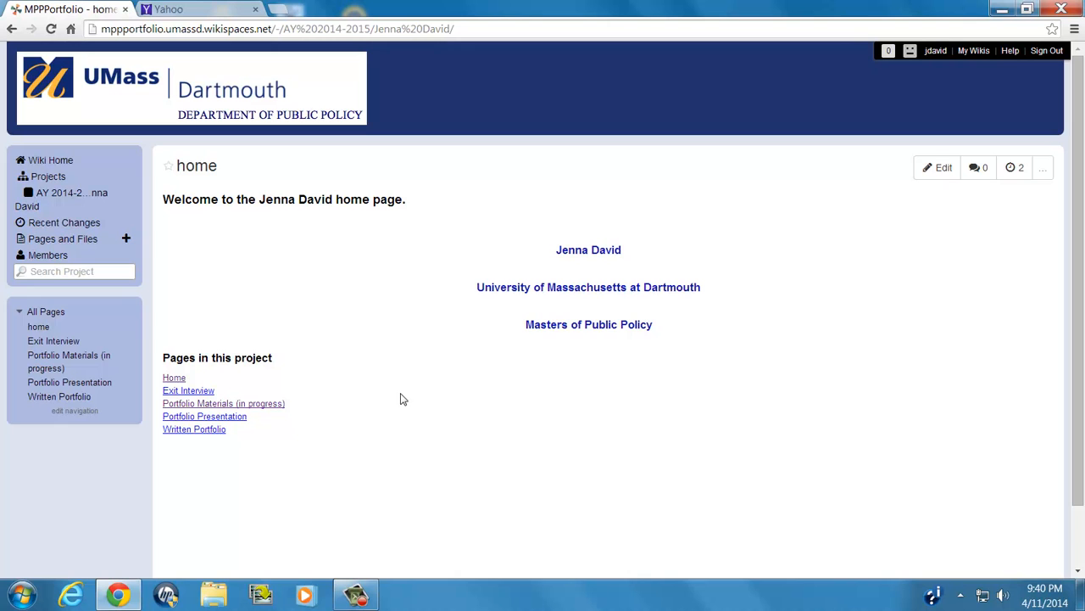
pyautogui.moveTo(363, 398)
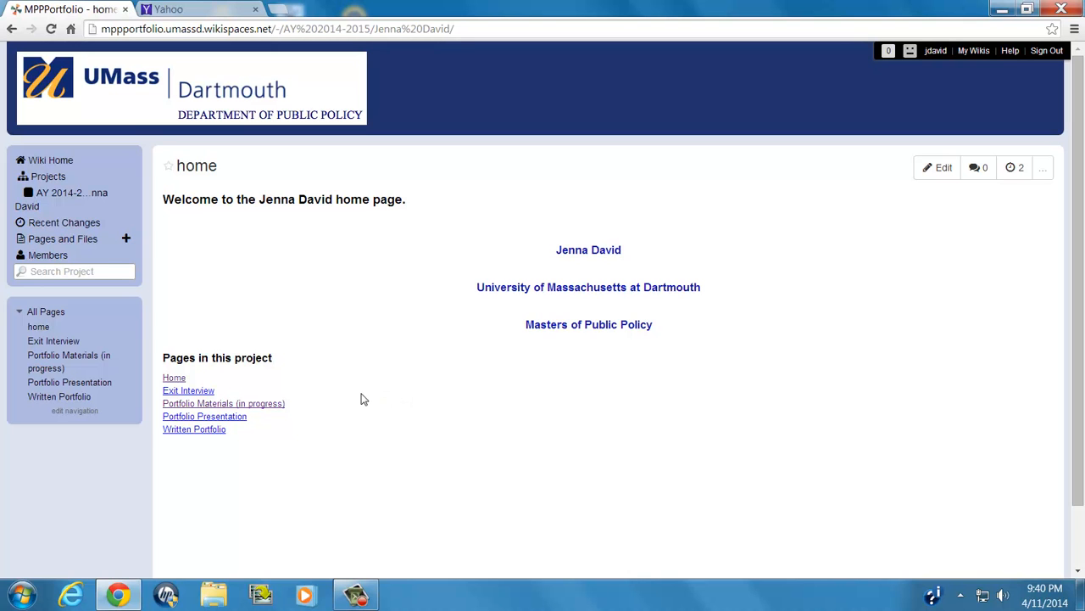
pyautogui.moveTo(346, 406)
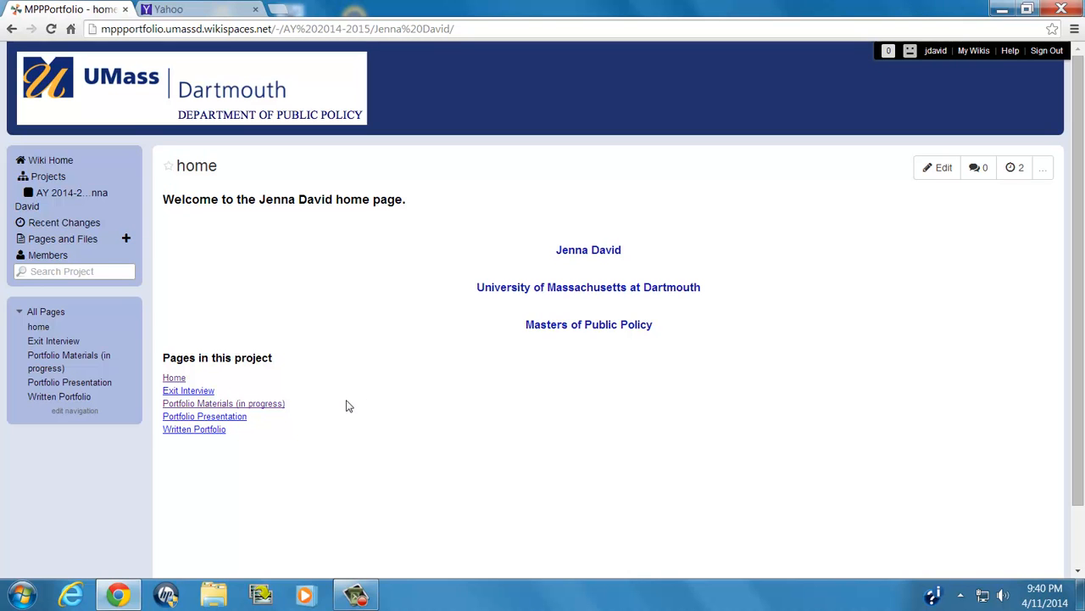
pyautogui.moveTo(312, 404)
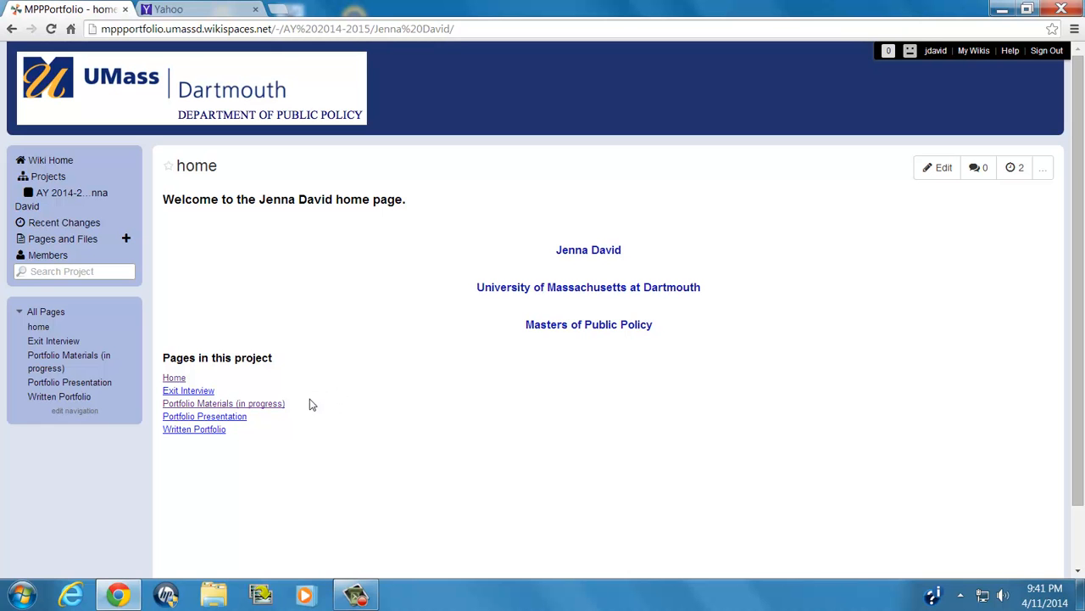
# - Go to the Portfolio Materials (in progress) page and view the Courses Taken table
pyautogui.click(223, 403)
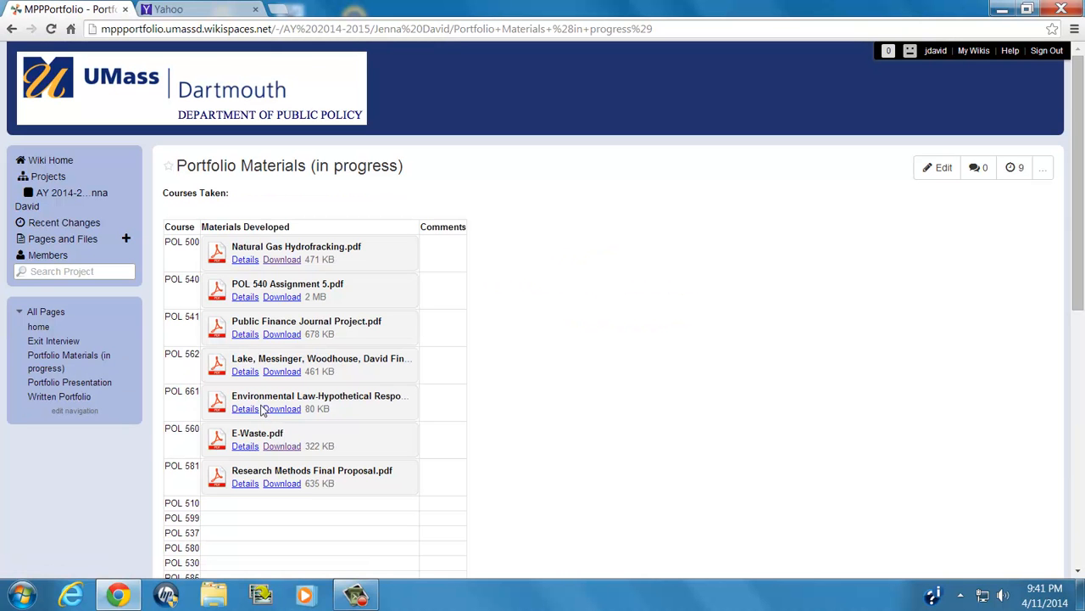
pyautogui.moveTo(310, 437)
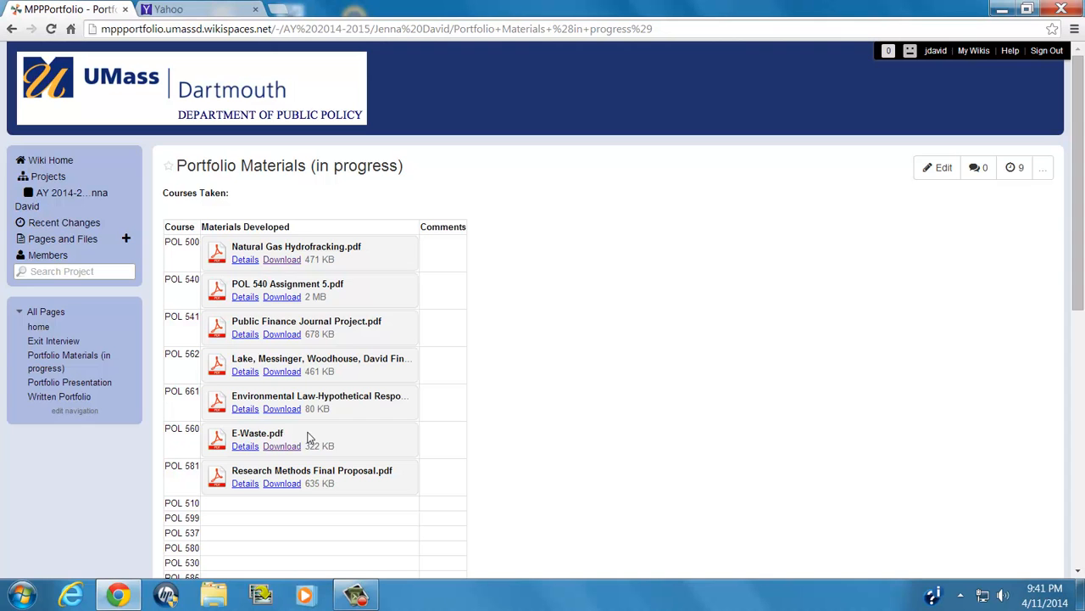
pyautogui.scroll(-3)
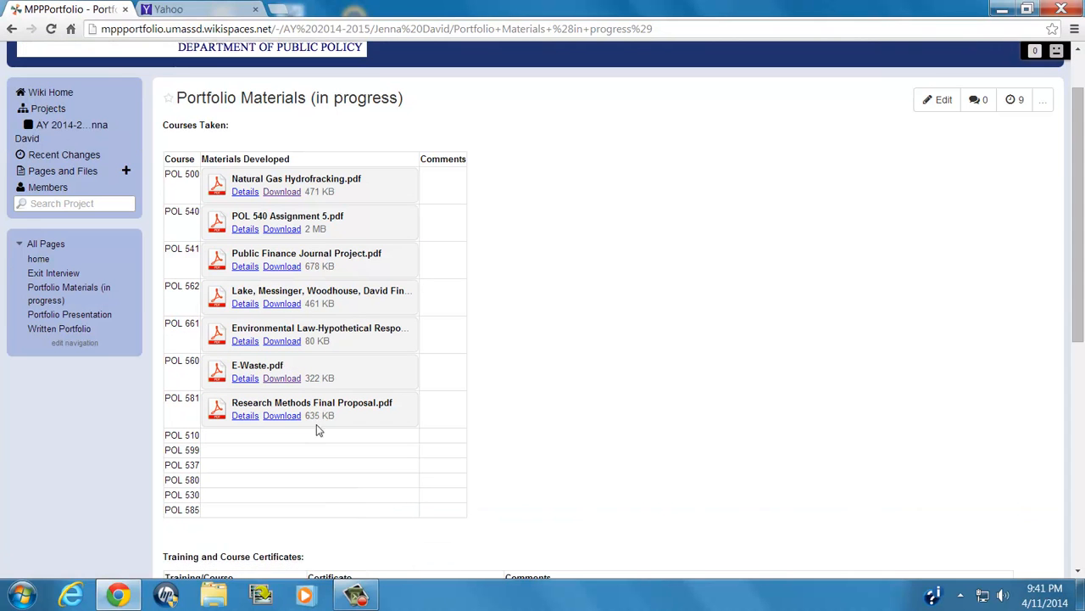
pyautogui.moveTo(238, 460)
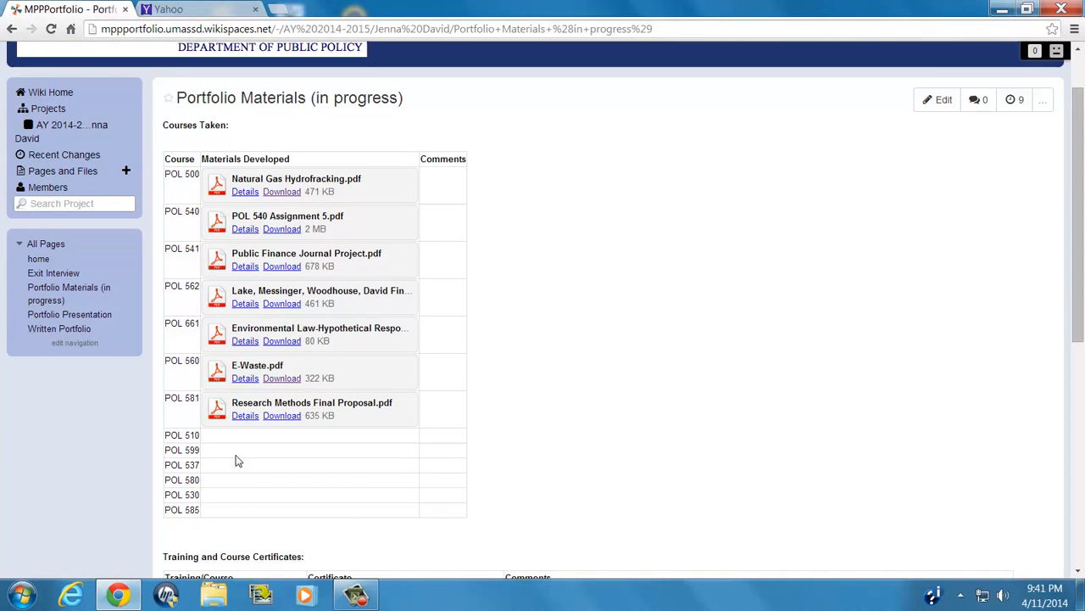
pyautogui.moveTo(212, 486)
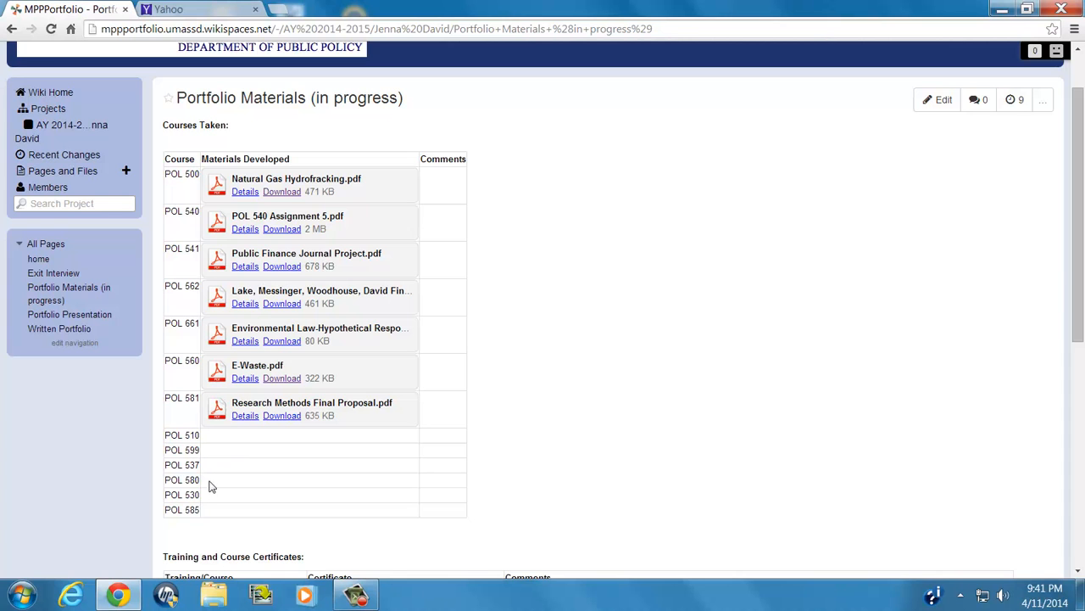
pyautogui.moveTo(214, 468)
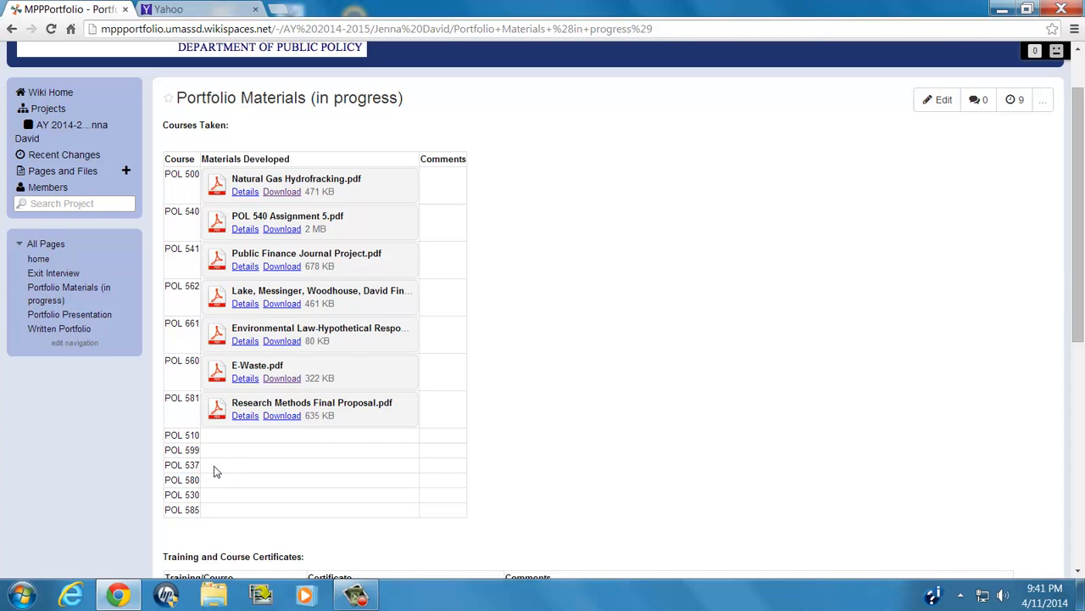
pyautogui.moveTo(485, 301)
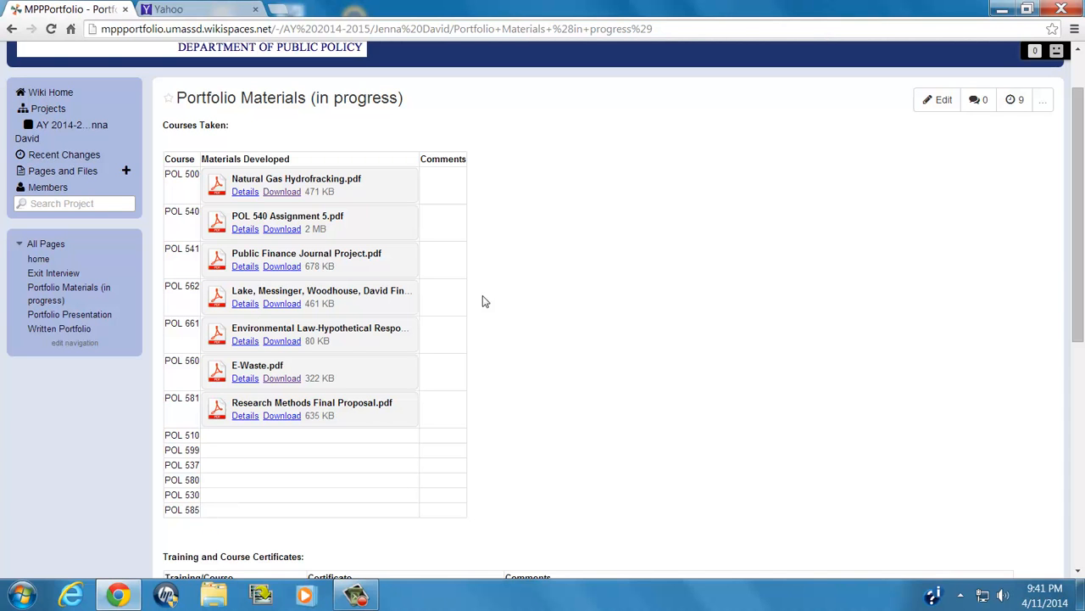
pyautogui.moveTo(424, 193)
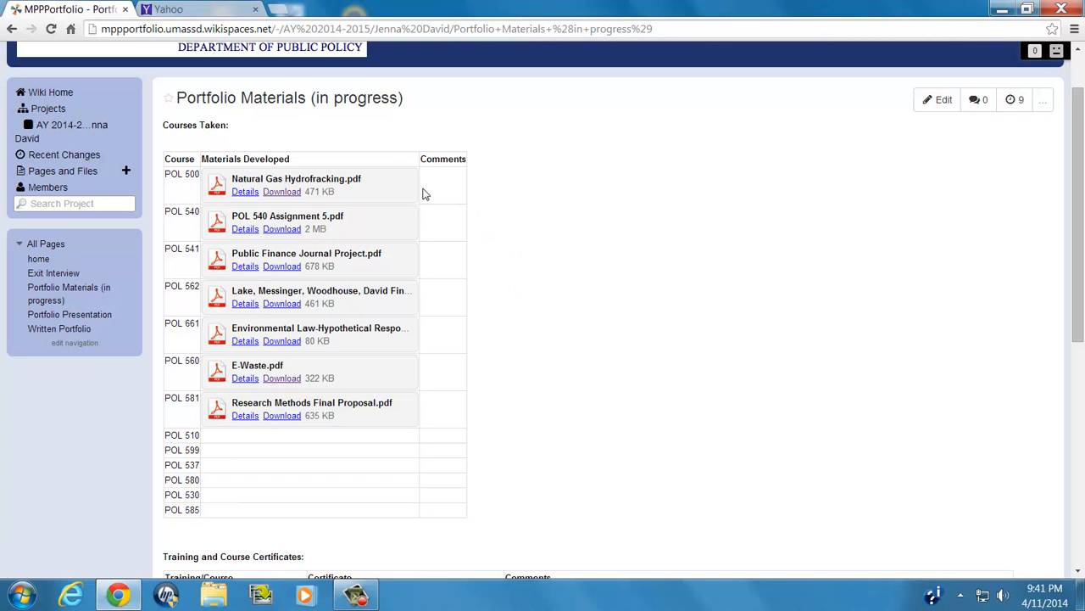
pyautogui.moveTo(365, 195)
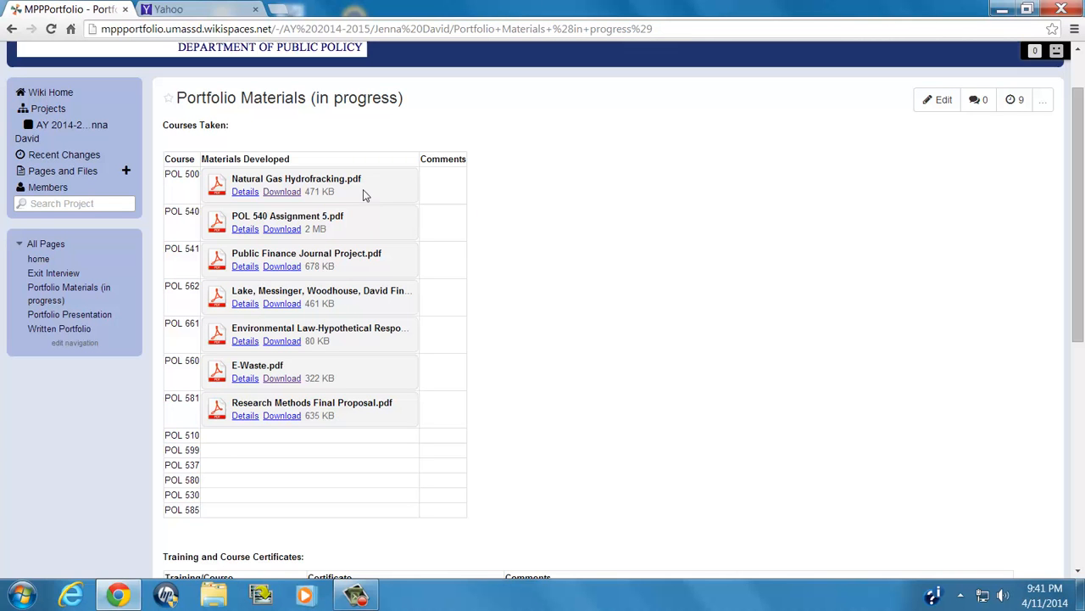
# - View the Natural Gas Hydrofracking.pdf paper and page through its body pages
pyautogui.click(296, 178)
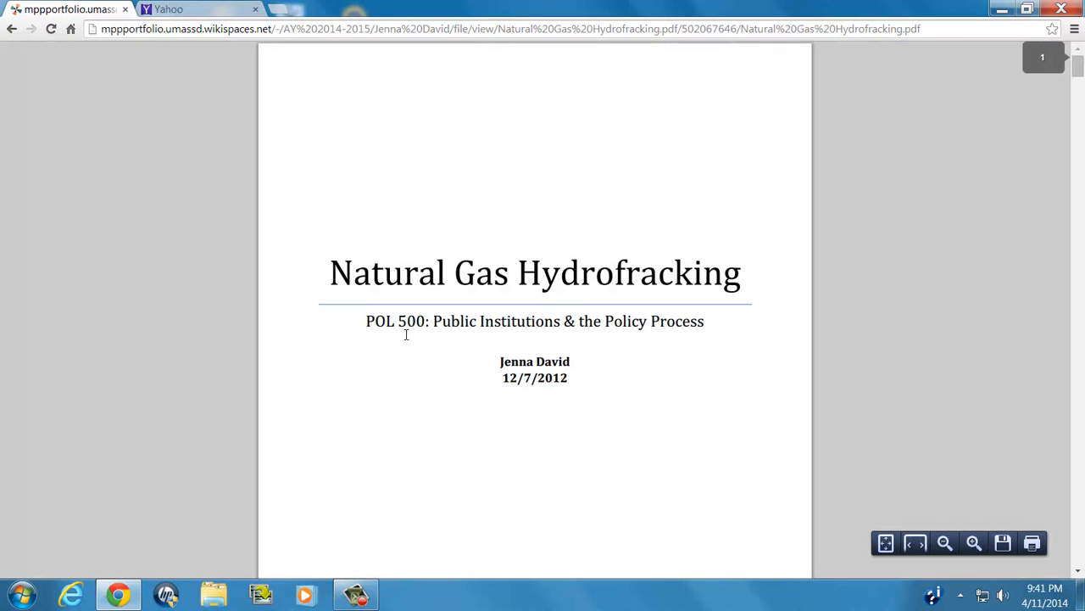
pyautogui.moveTo(393, 413)
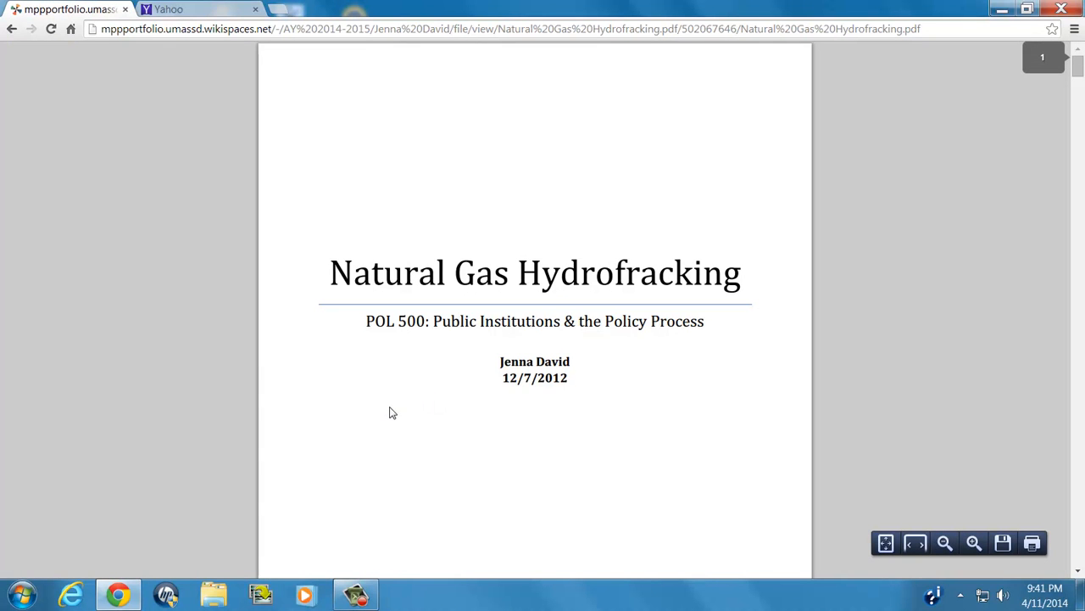
pyautogui.moveTo(721, 366)
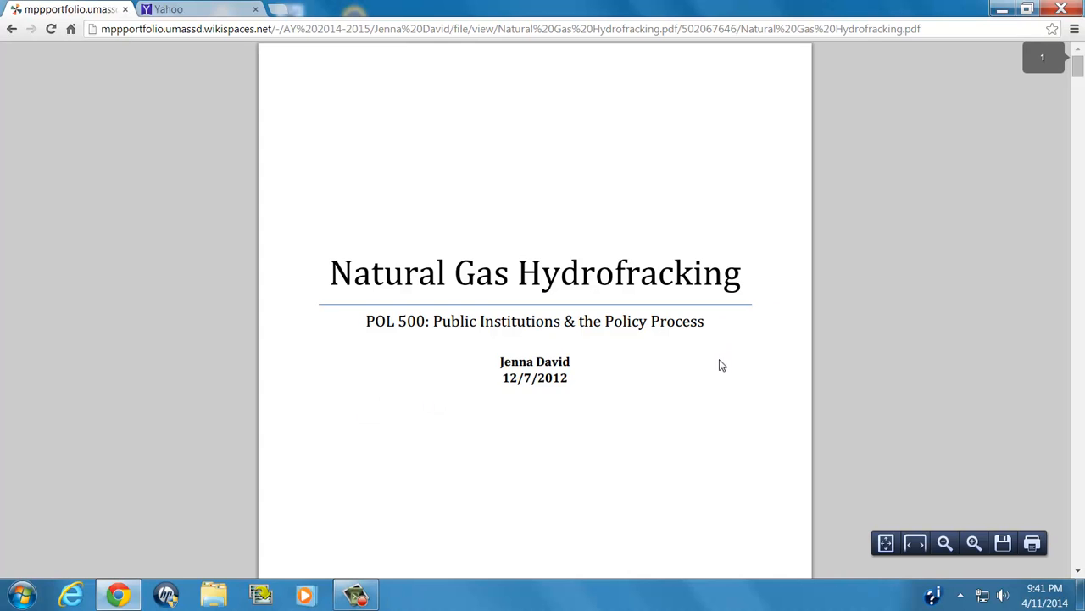
pyautogui.scroll(-3)
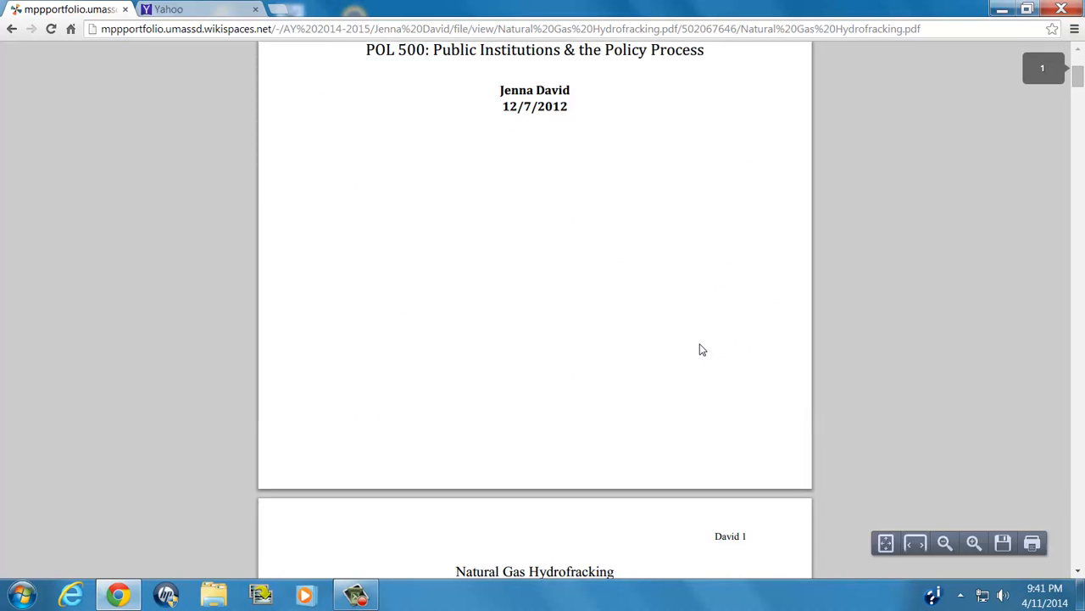
pyautogui.scroll(-3)
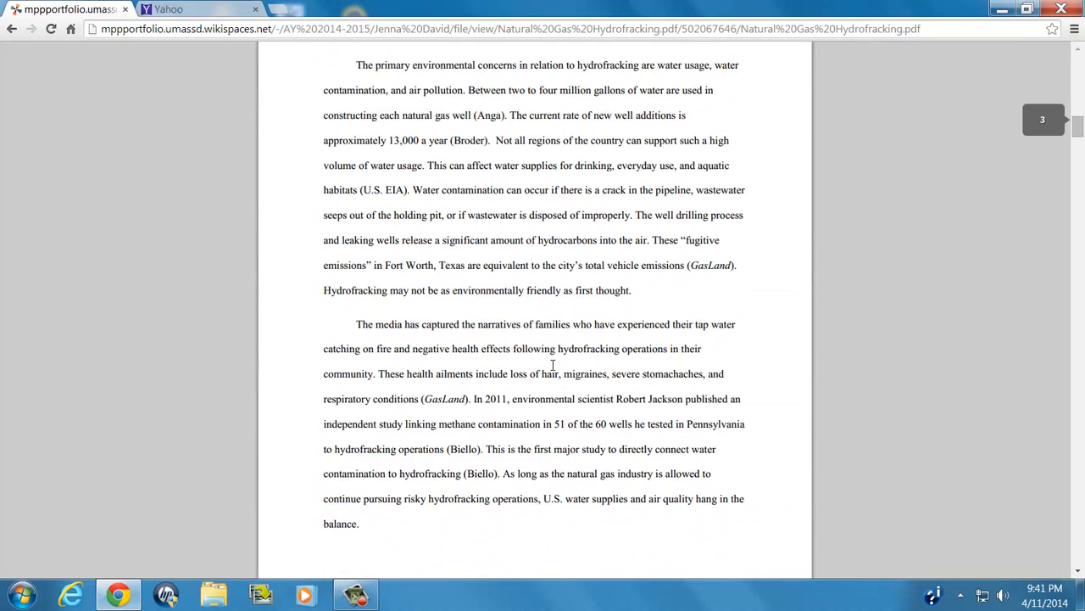
pyautogui.scroll(-3)
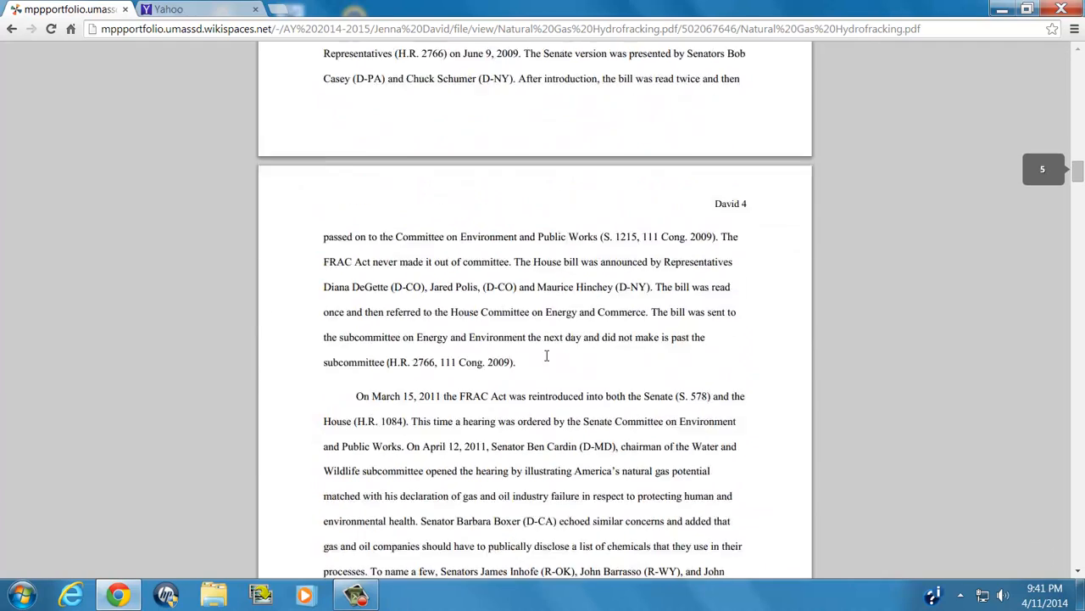
pyautogui.scroll(3)
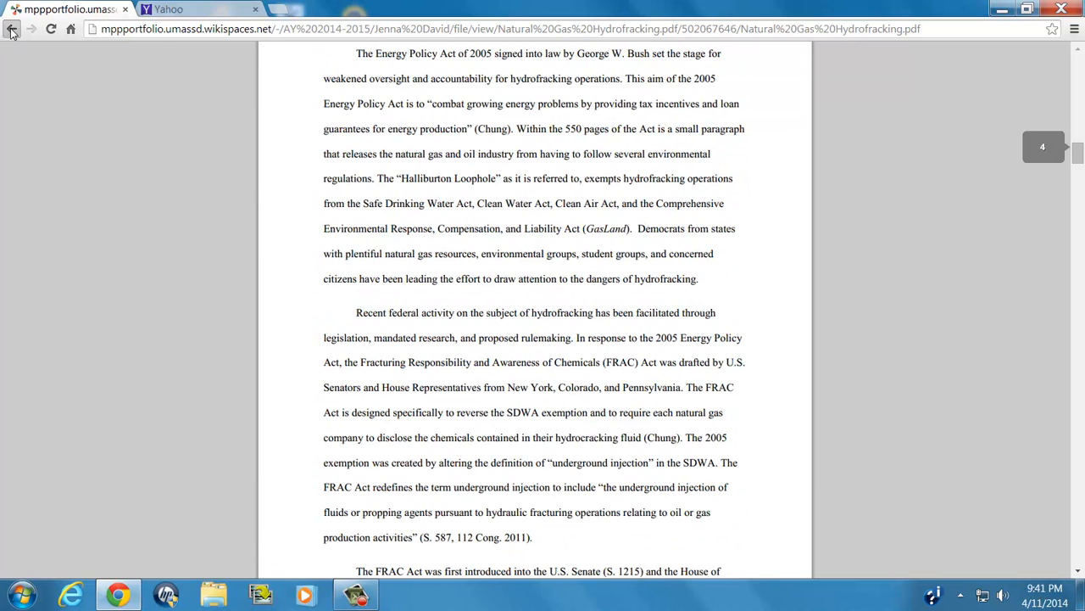
# - Return to the Portfolio Materials page and reach the Training Certificates and Volunteerism tables
pyautogui.click(12, 28)
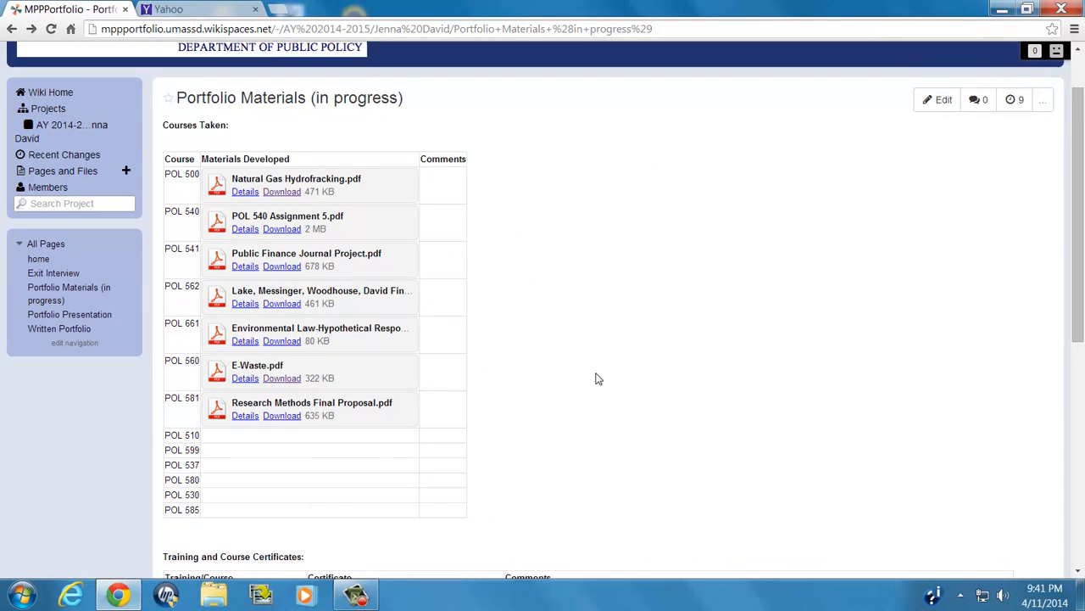
pyautogui.scroll(-3)
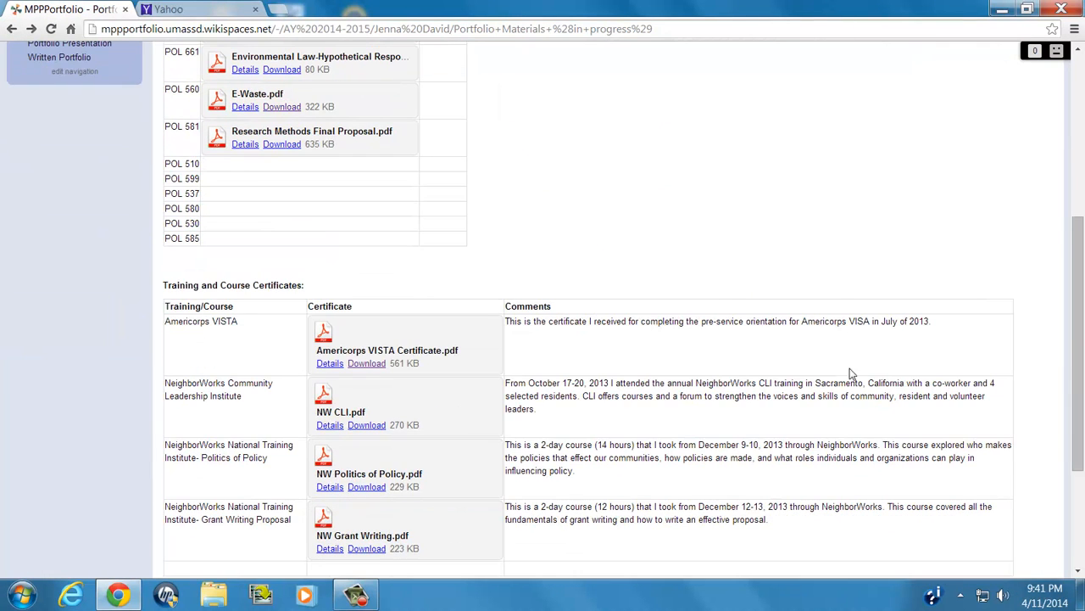
pyautogui.scroll(-3)
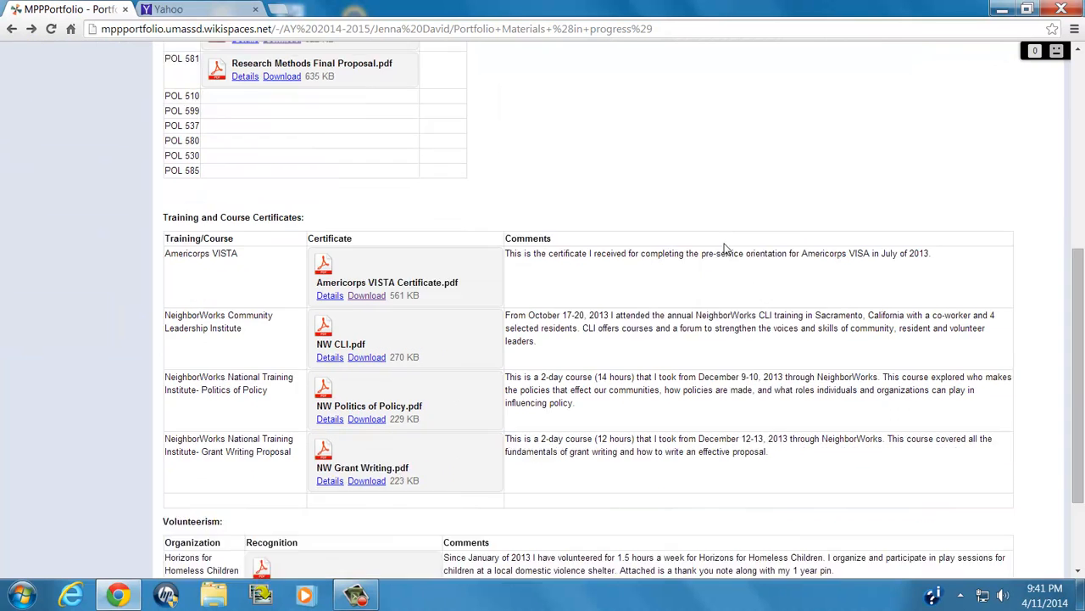
pyautogui.scroll(-3)
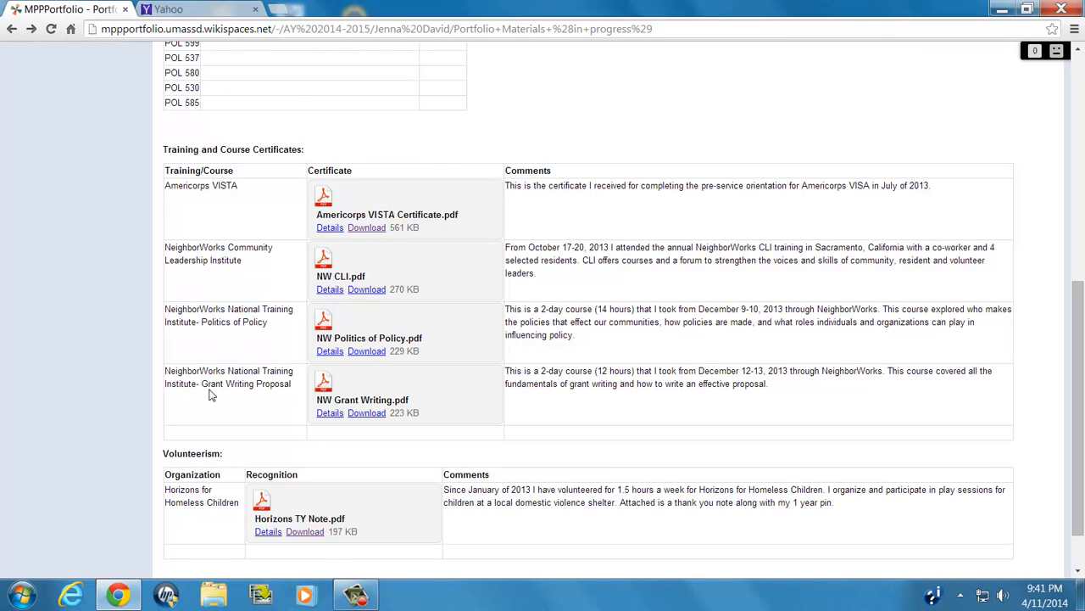
pyautogui.moveTo(571, 278)
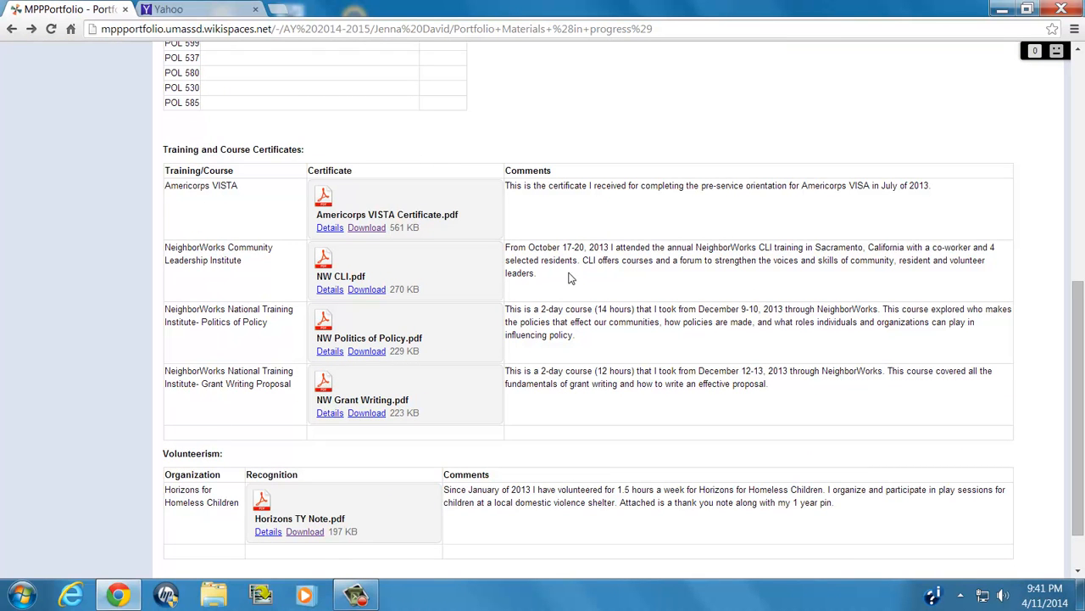
pyautogui.moveTo(452, 286)
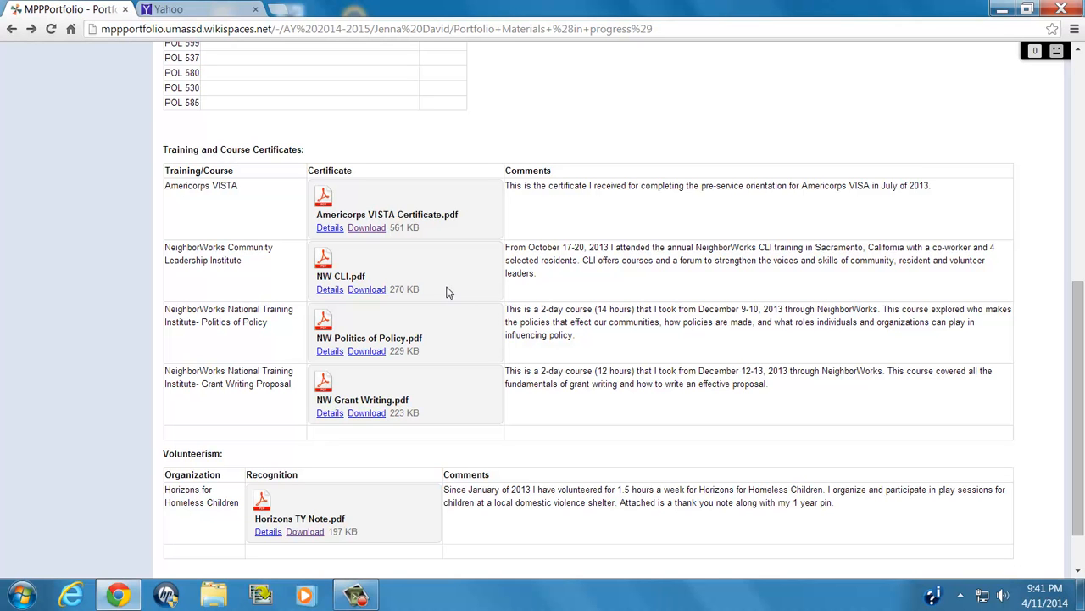
pyautogui.moveTo(409, 288)
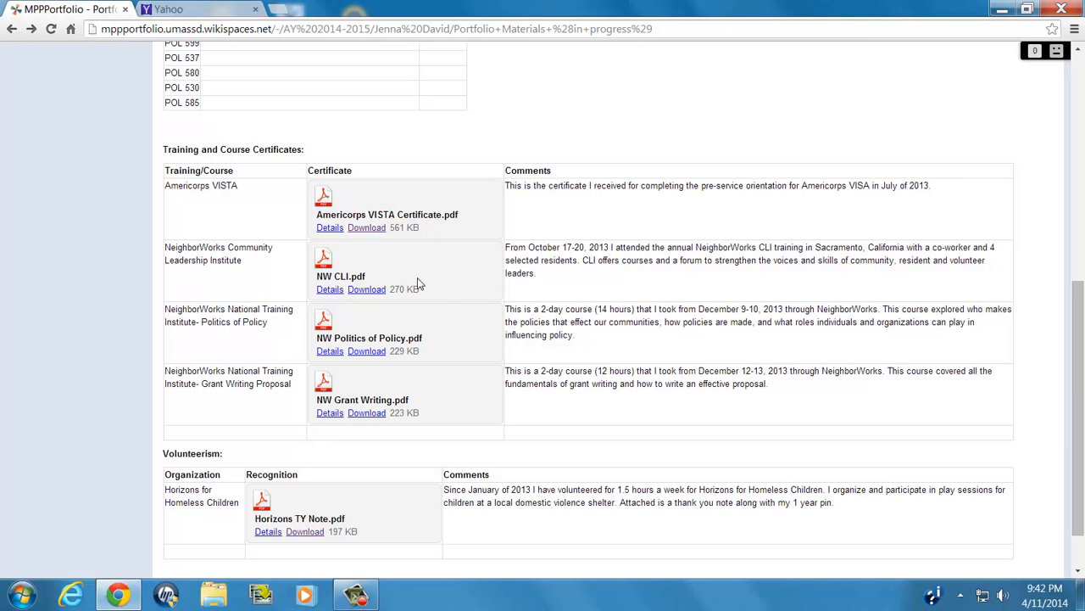
pyautogui.moveTo(377, 247)
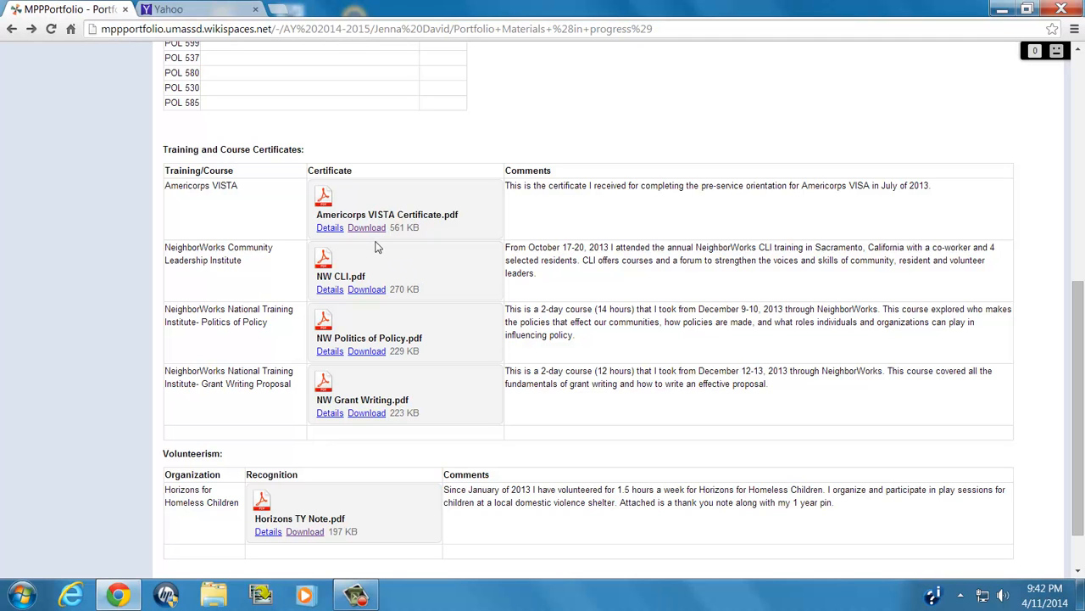
pyautogui.moveTo(367, 227)
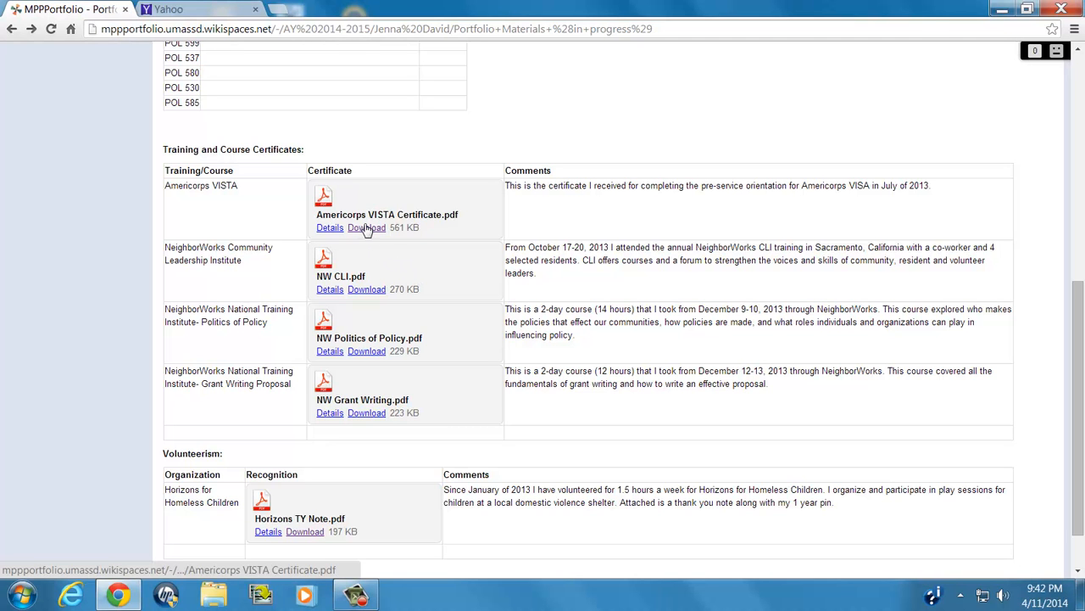
# - View the Americorps VISTA Certificate PDF and return to the Portfolio Materials page
pyautogui.click(386, 214)
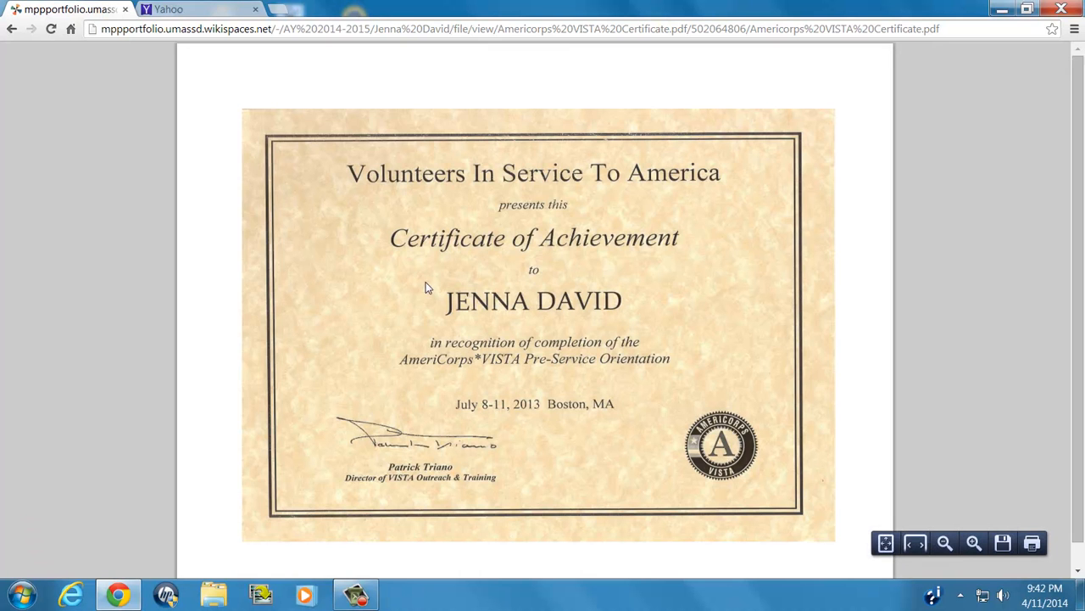
pyautogui.moveTo(401, 272)
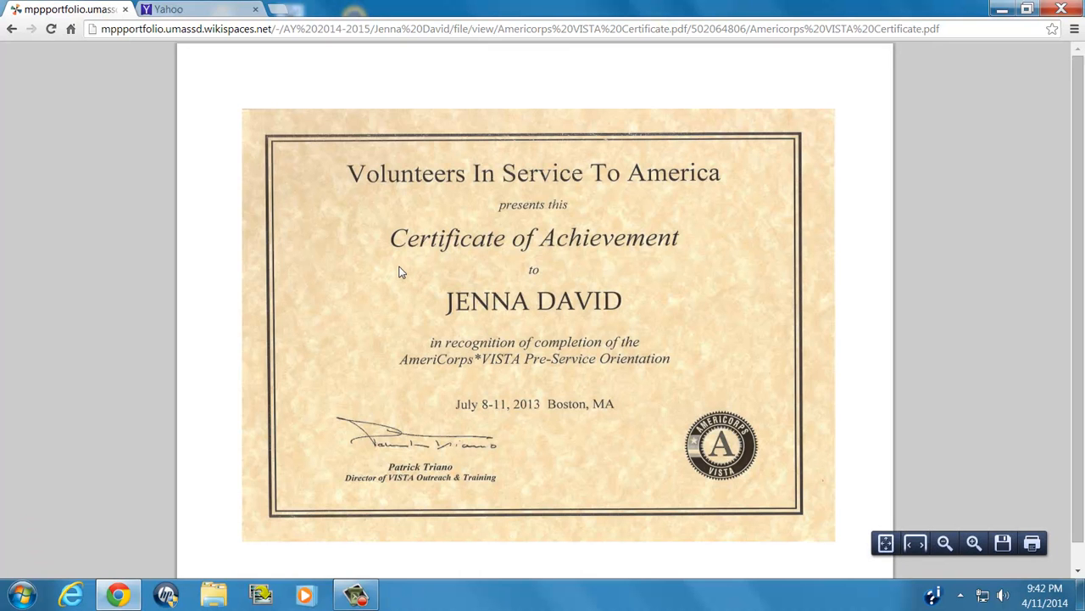
pyautogui.moveTo(687, 275)
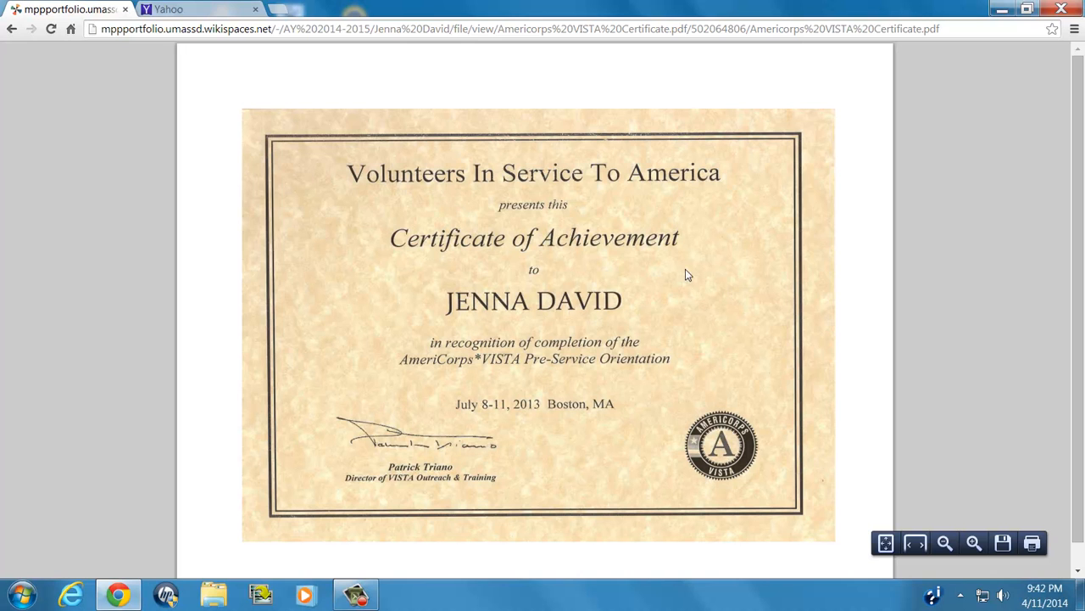
pyautogui.moveTo(625, 286)
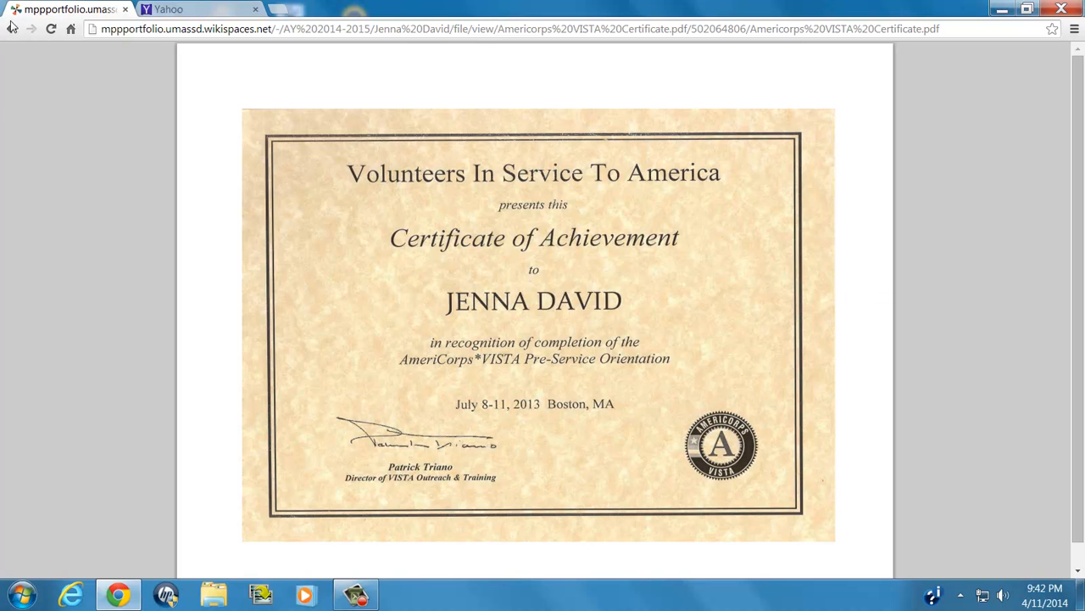
pyautogui.click(12, 28)
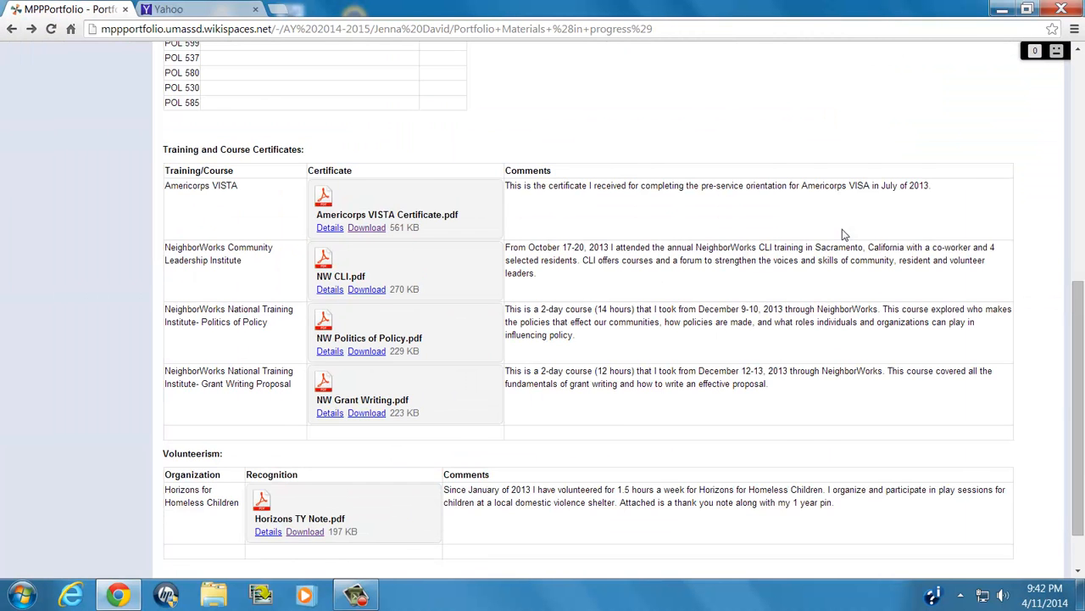
pyautogui.scroll(-3)
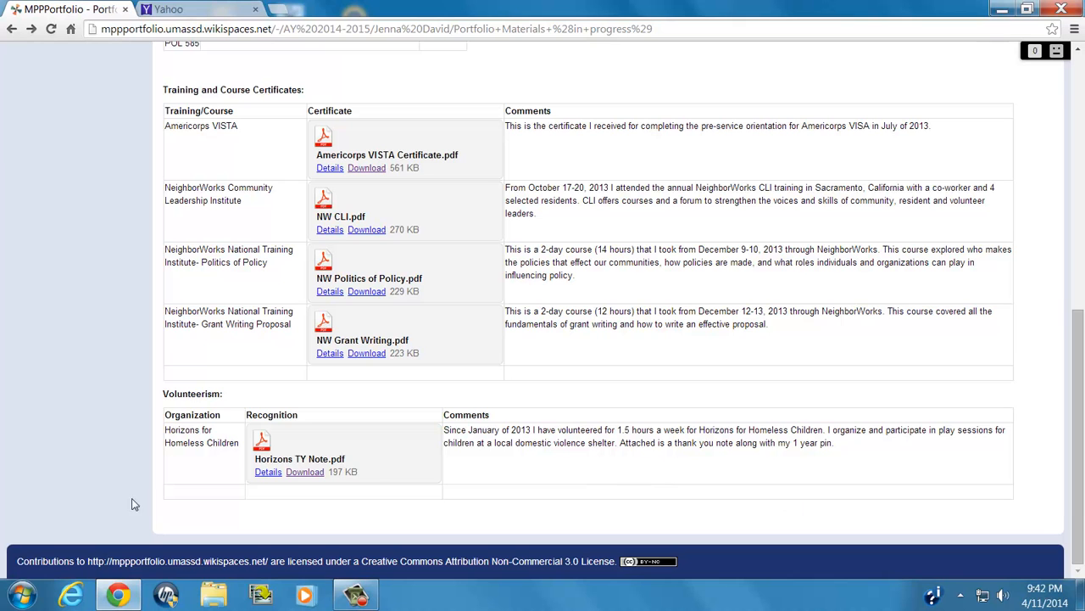
pyautogui.moveTo(166, 389)
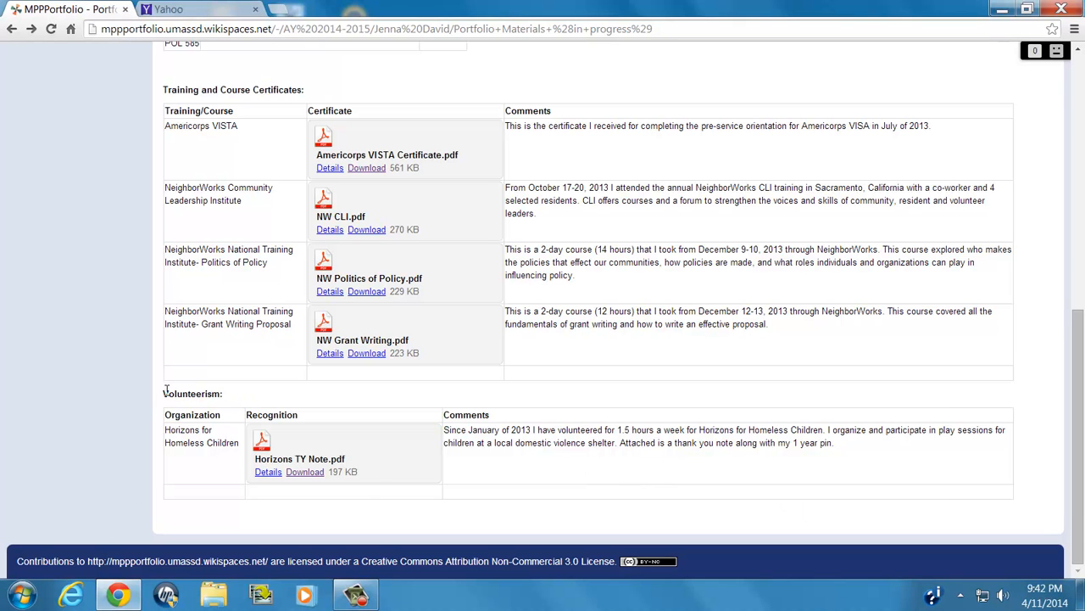
pyautogui.moveTo(238, 401)
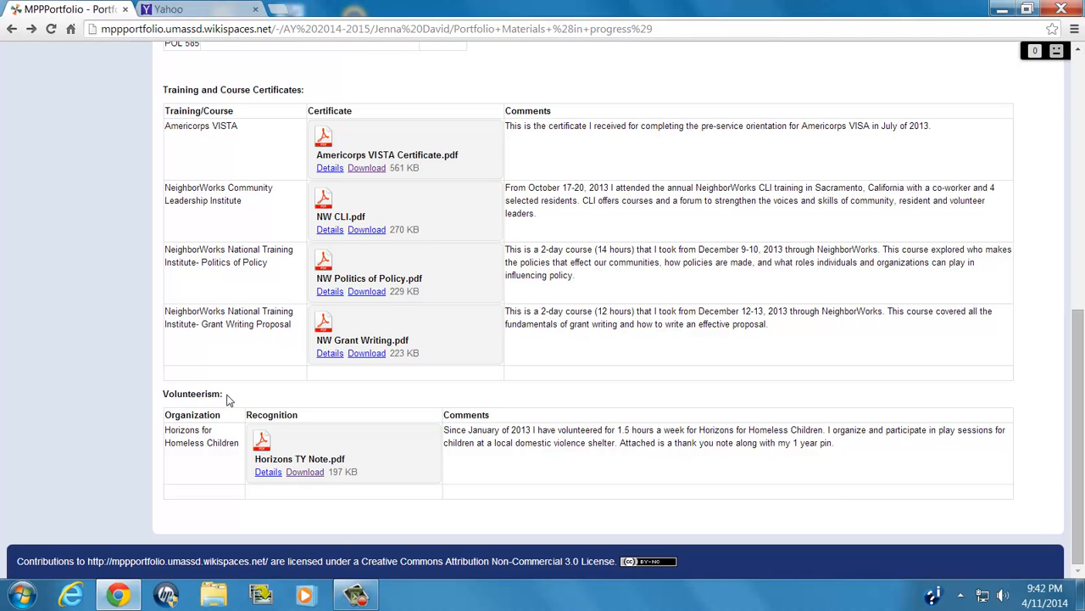
pyautogui.moveTo(325, 509)
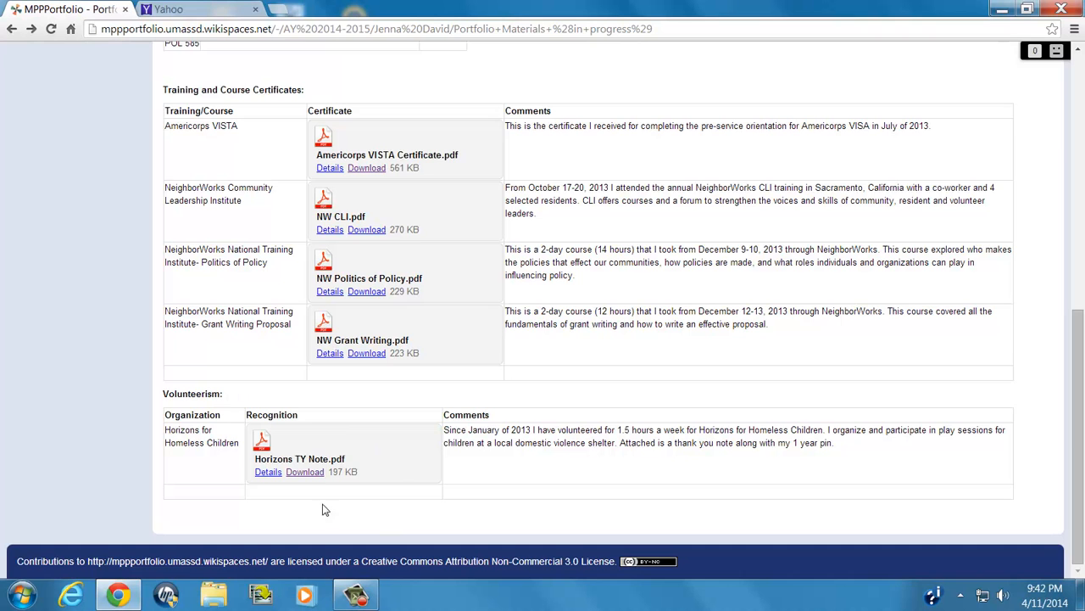
pyautogui.click(299, 459)
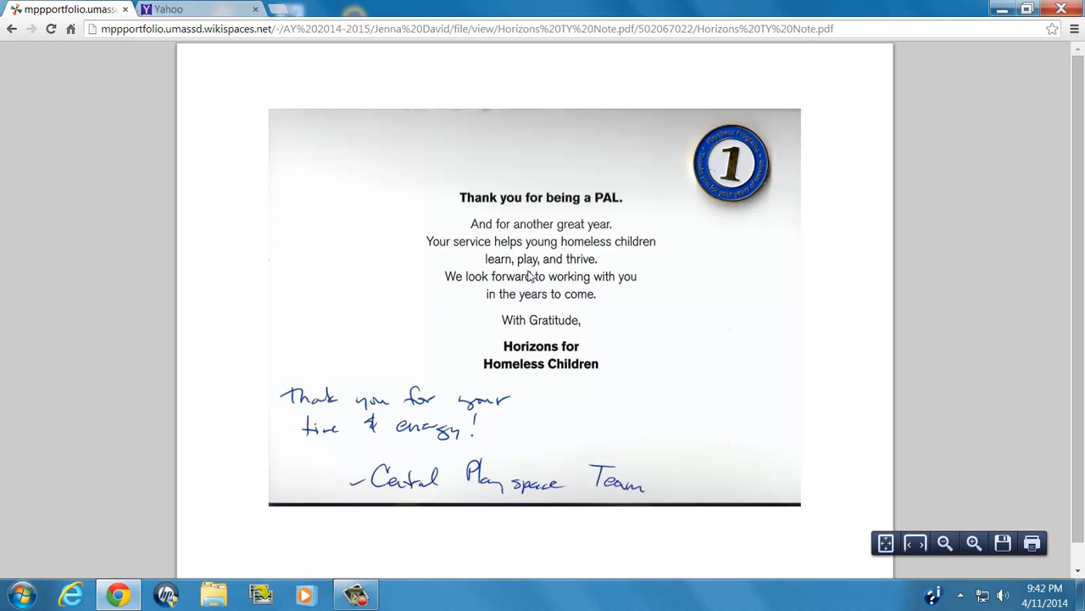
pyautogui.moveTo(672, 226)
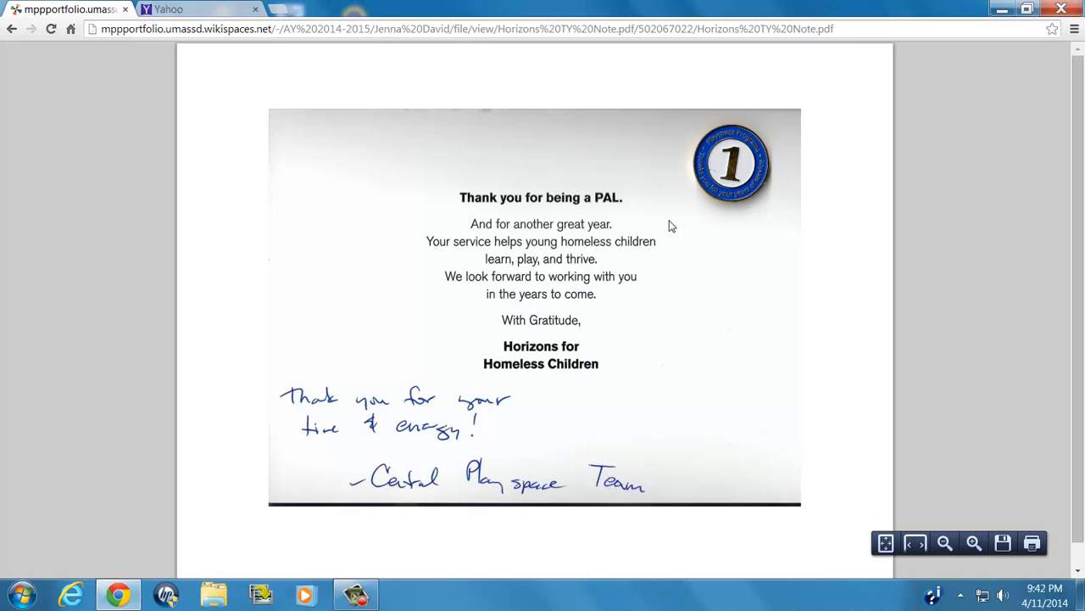
pyautogui.moveTo(727, 288)
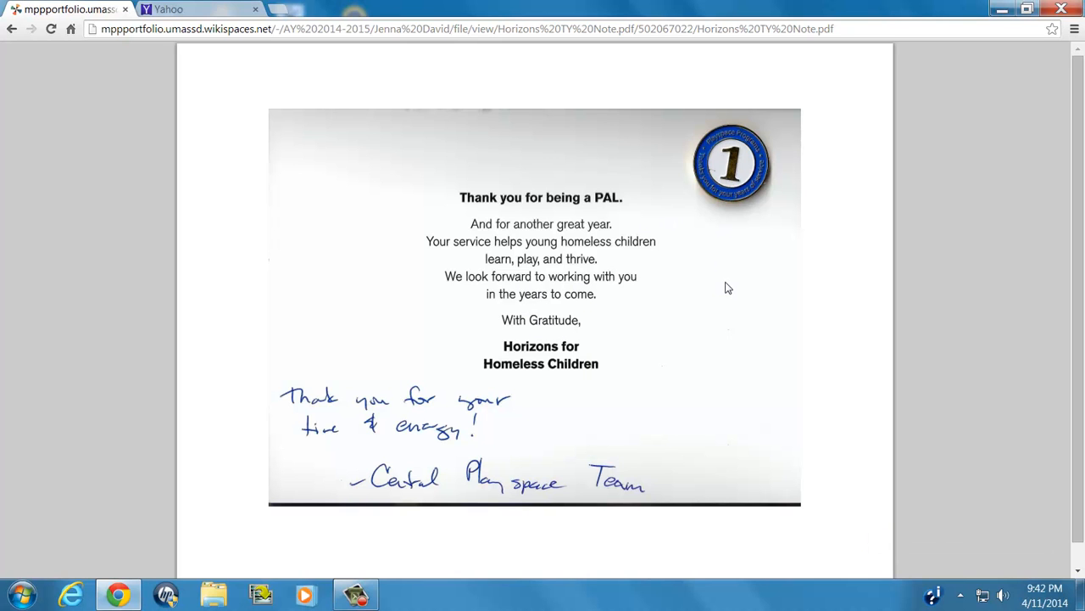
pyautogui.moveTo(707, 324)
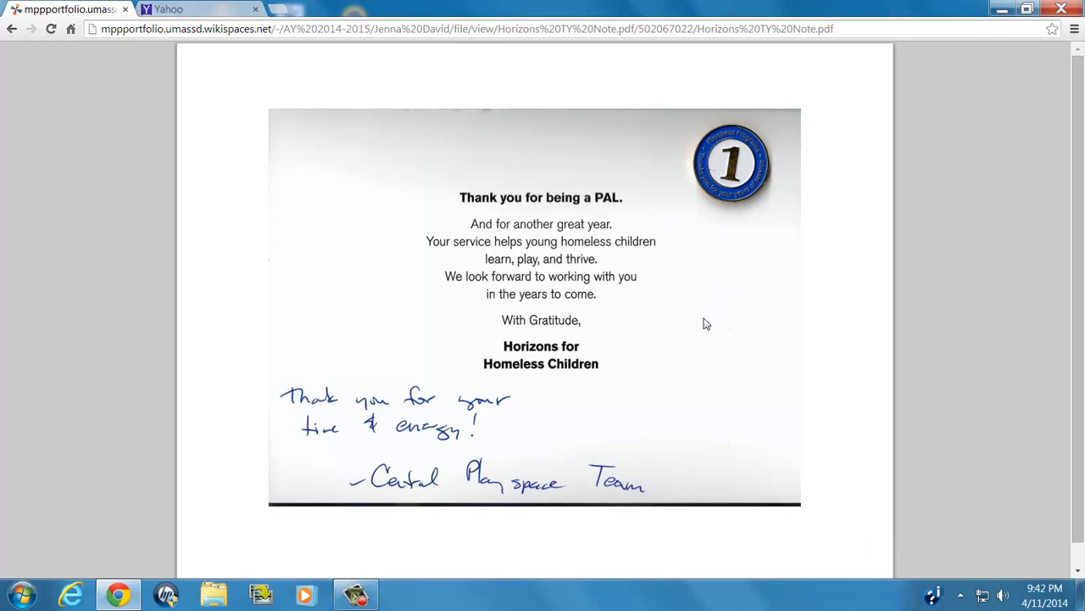
pyautogui.moveTo(702, 334)
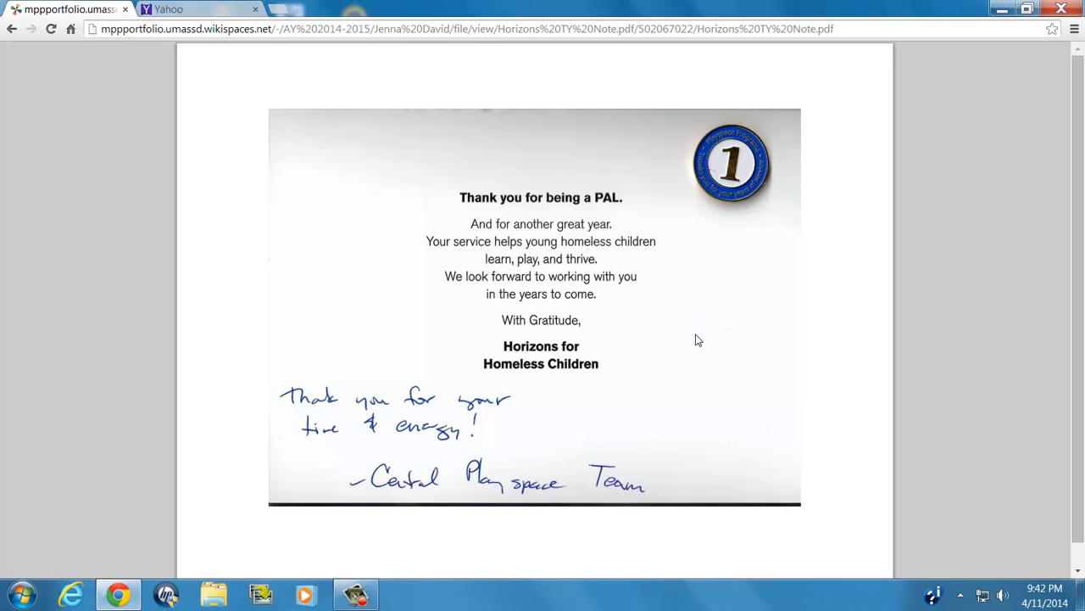
pyautogui.moveTo(632, 338)
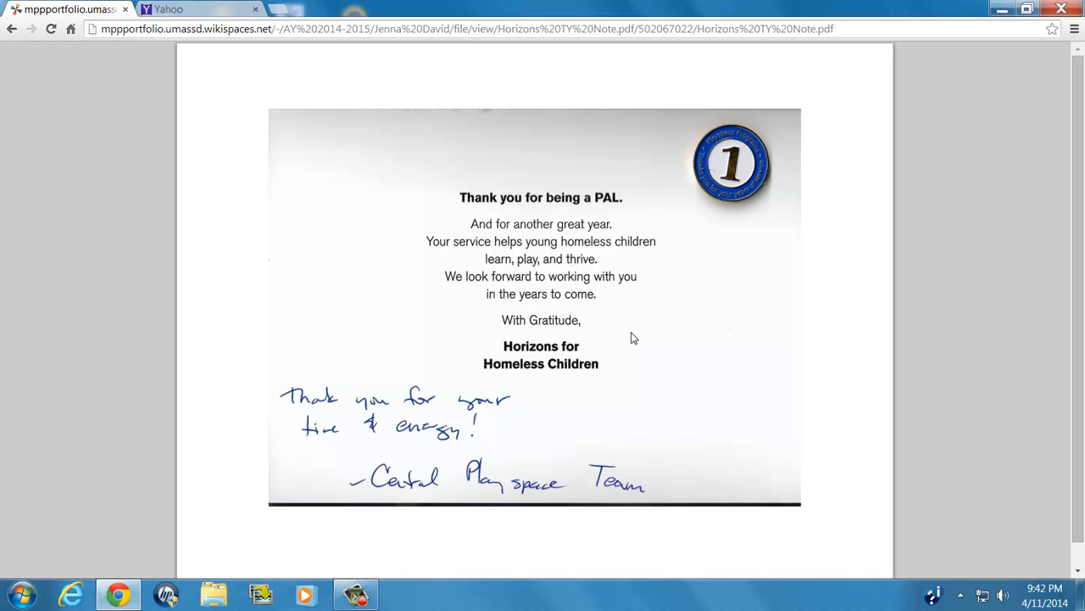
pyautogui.moveTo(619, 276)
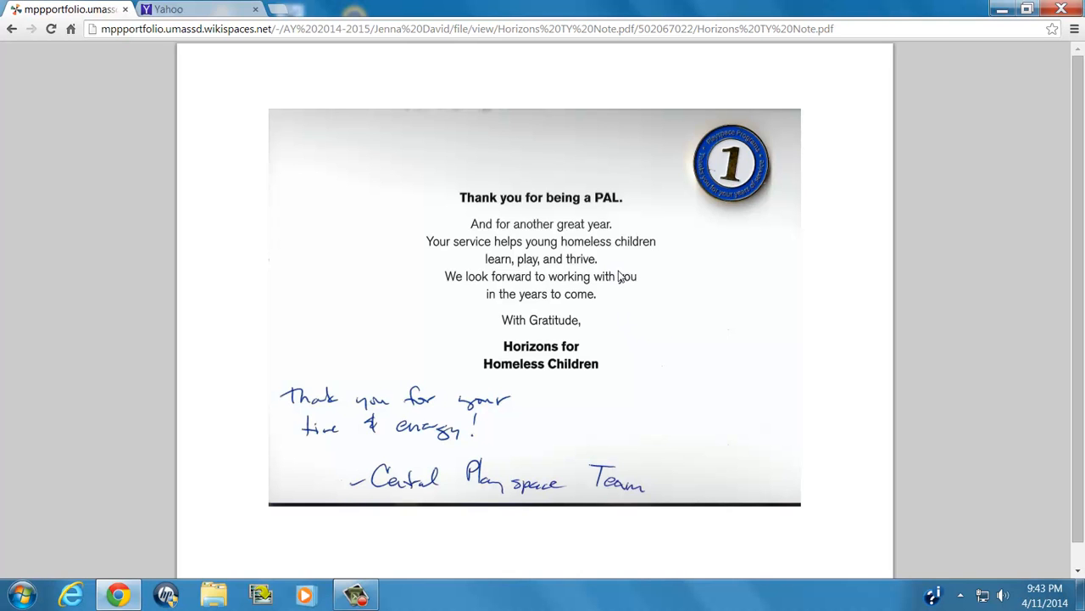
pyautogui.moveTo(424, 447)
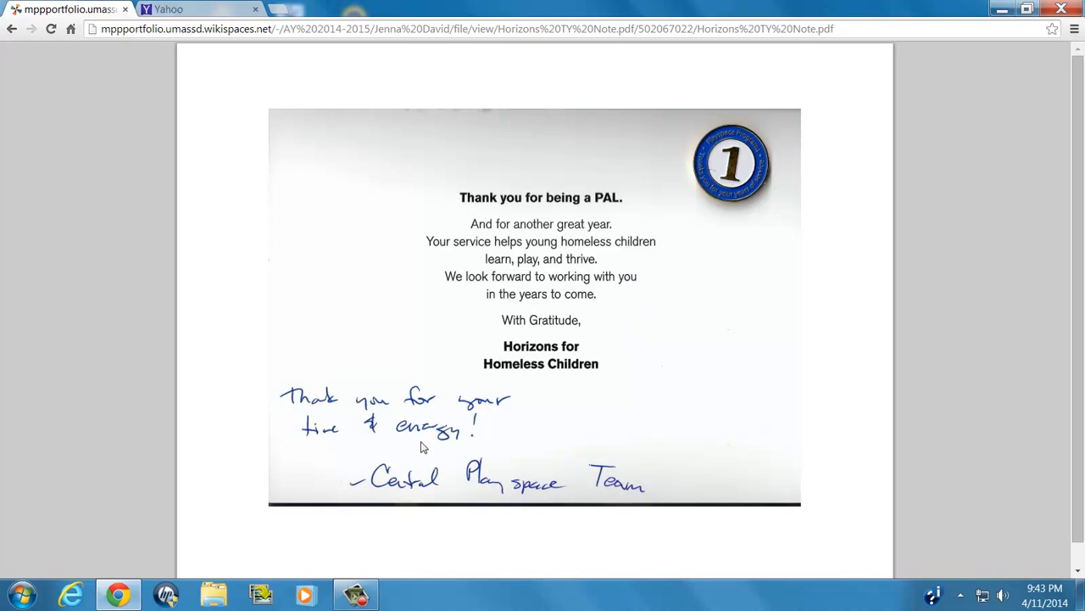
pyautogui.moveTo(449, 451)
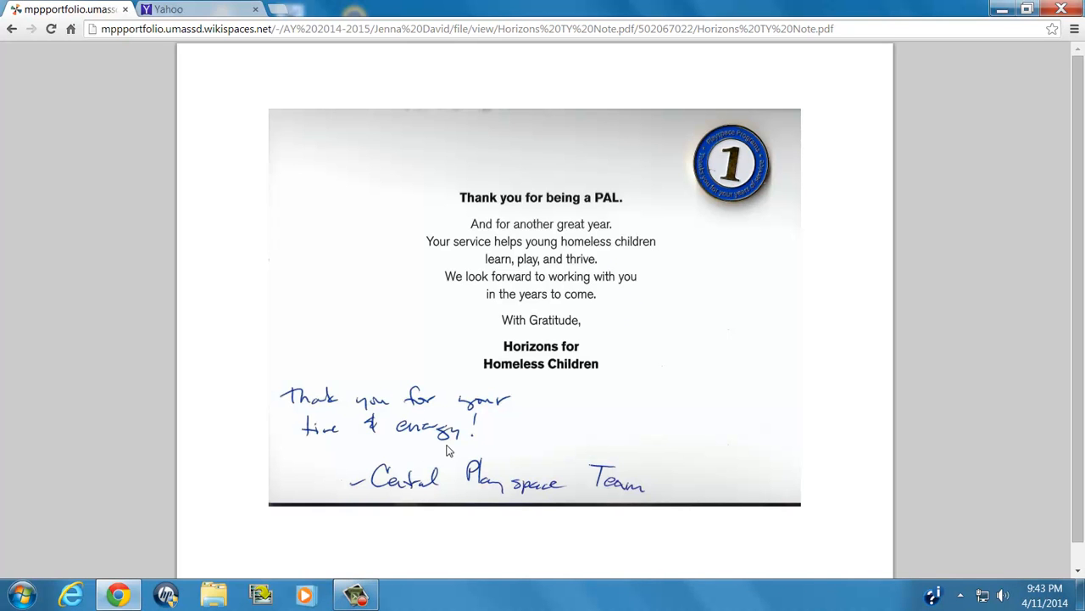
pyautogui.moveTo(384, 285)
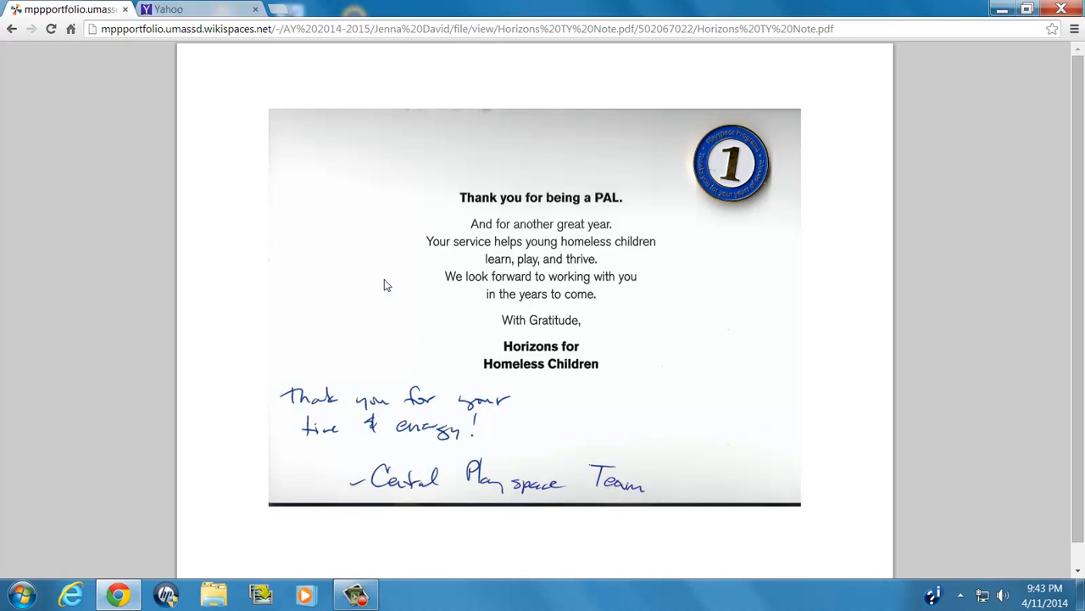
pyautogui.moveTo(434, 245)
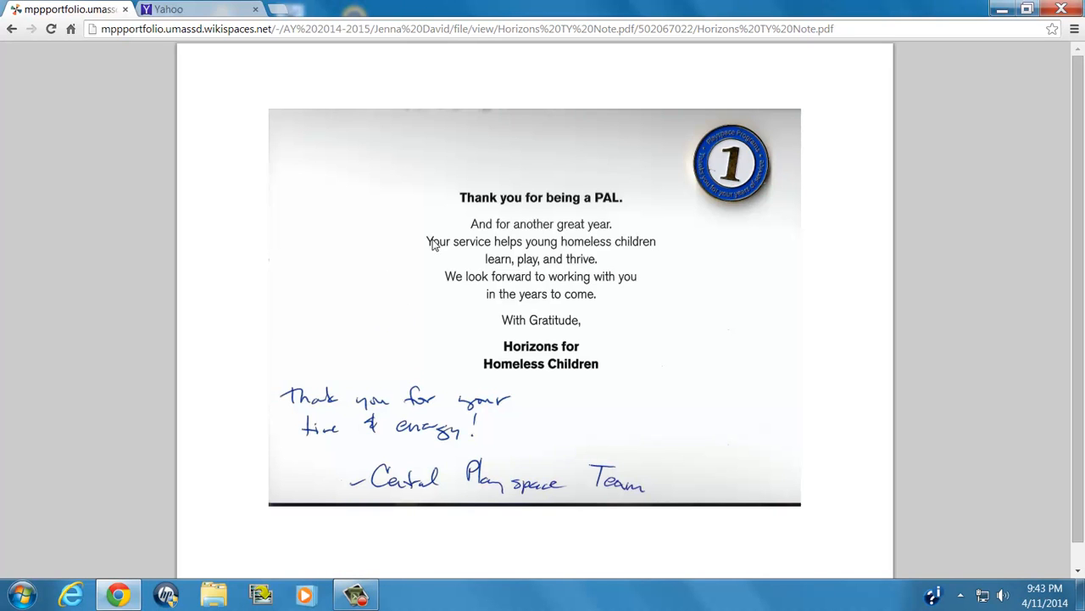
pyautogui.moveTo(630, 179)
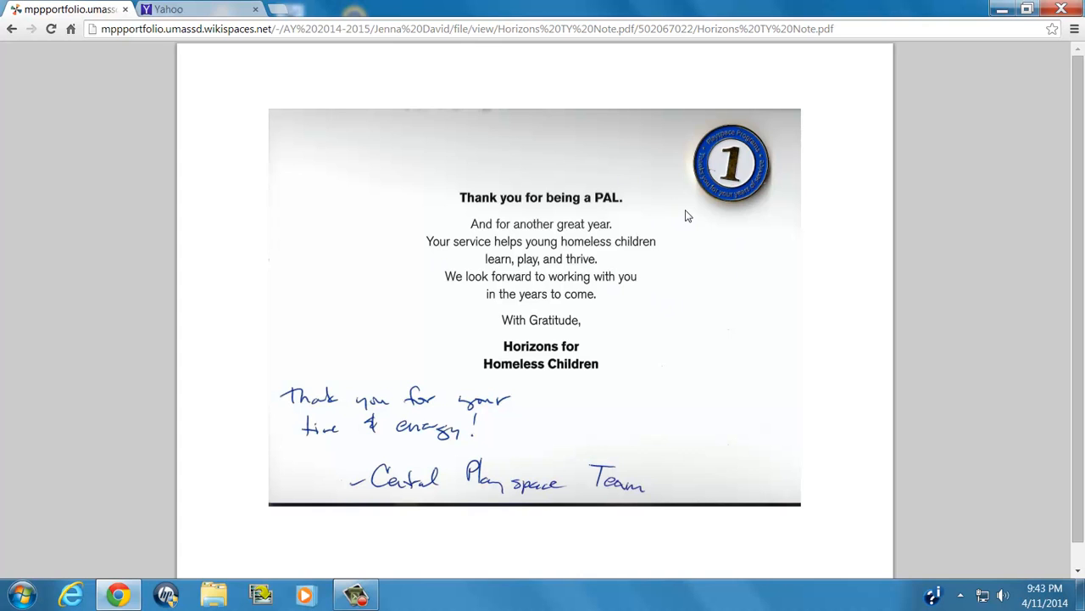
pyautogui.moveTo(749, 276)
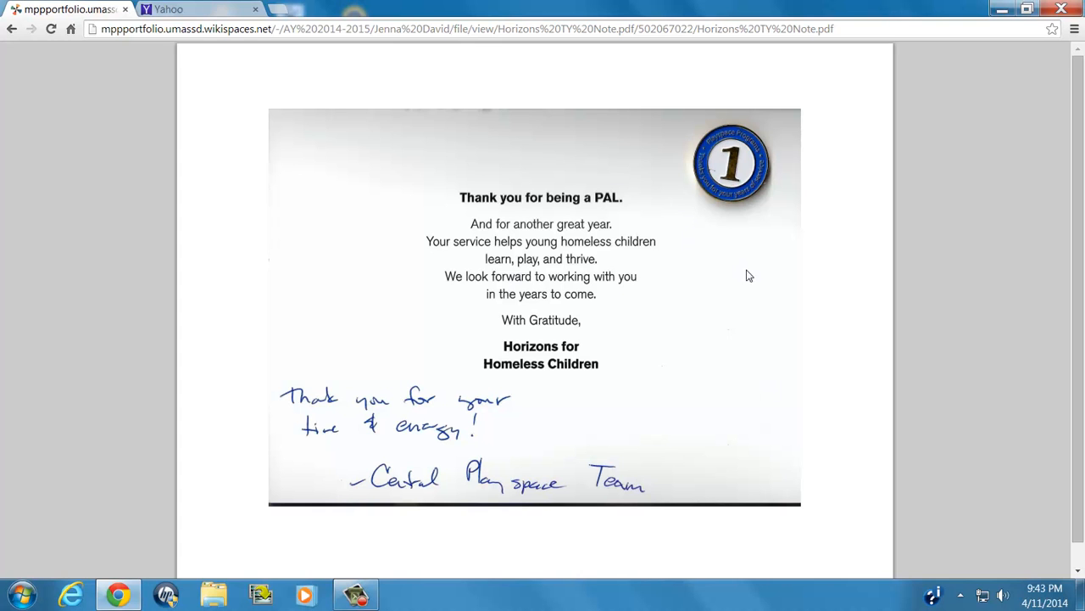
pyautogui.moveTo(699, 191)
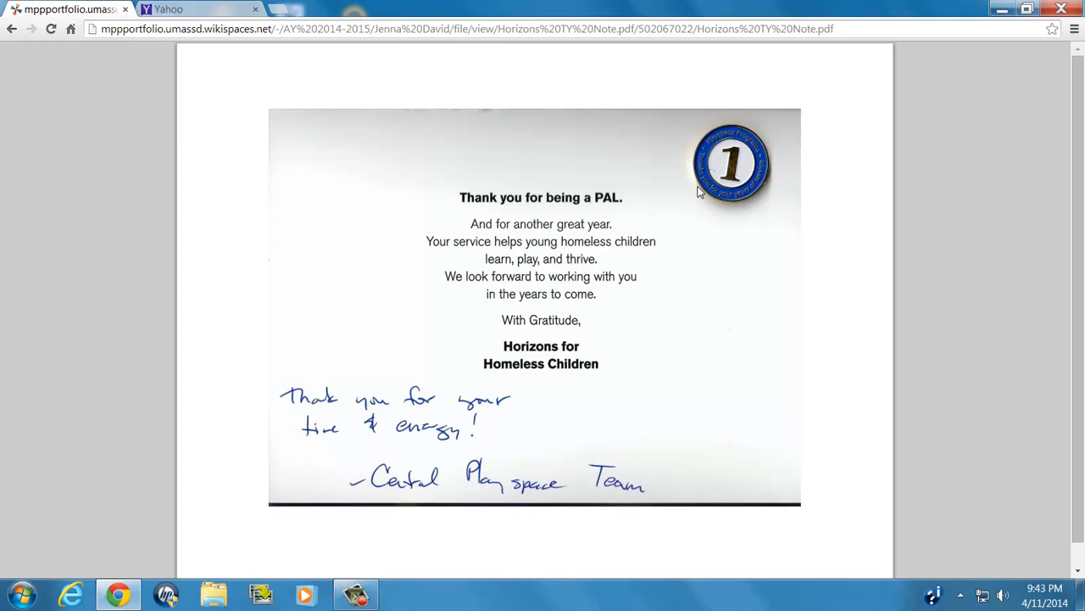
pyautogui.click(12, 28)
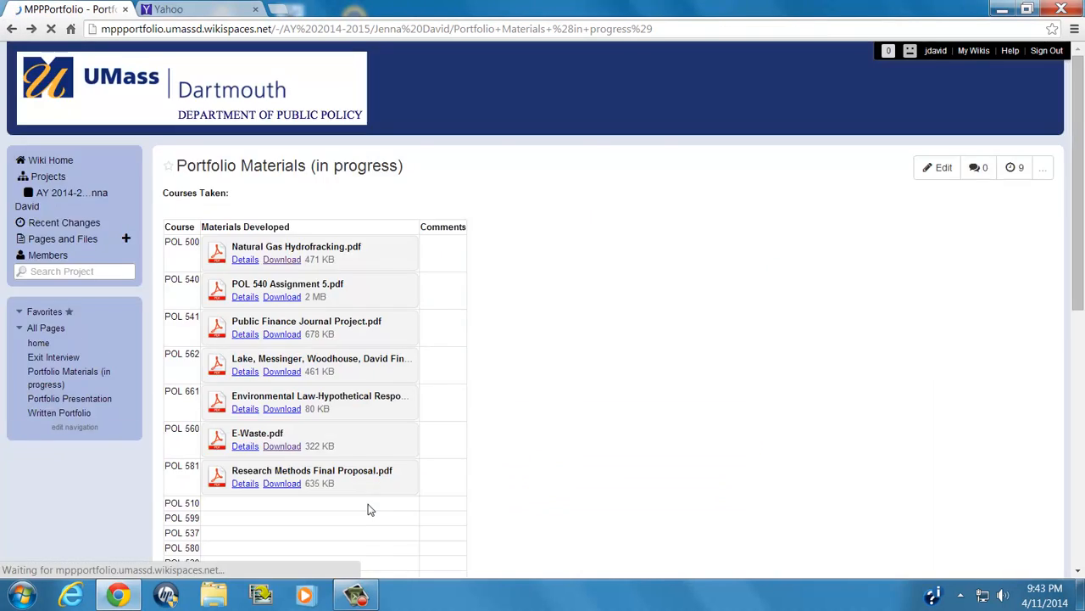
pyautogui.scroll(-3)
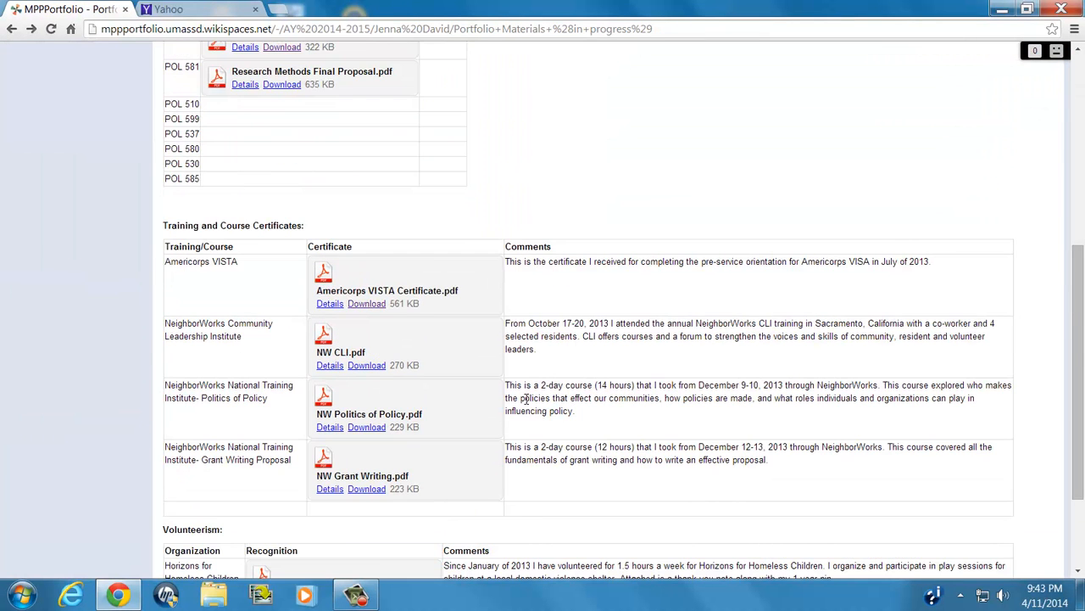
pyautogui.scroll(3)
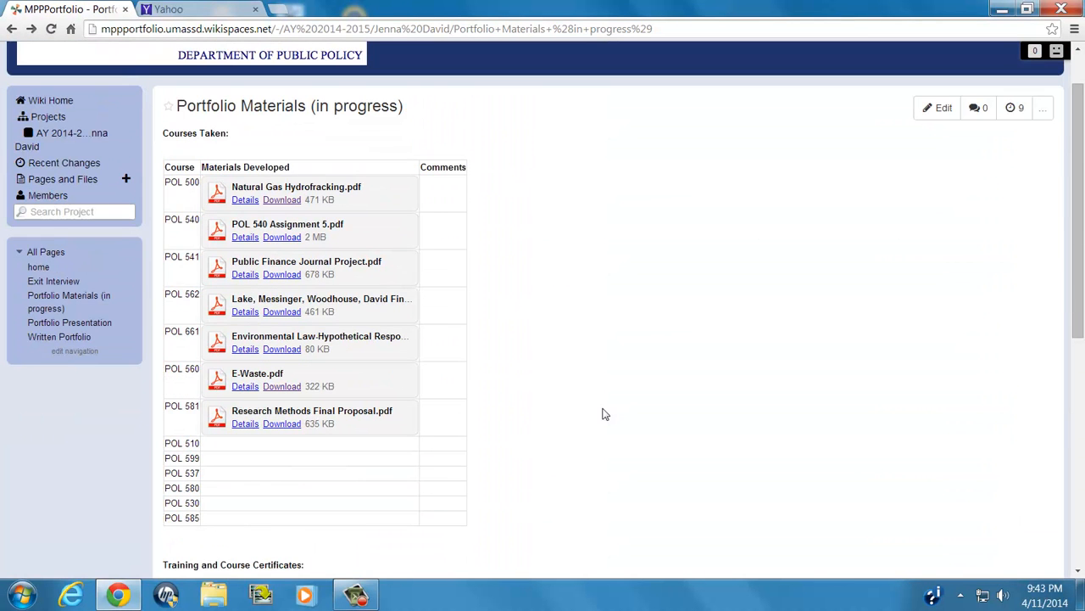
pyautogui.moveTo(653, 393)
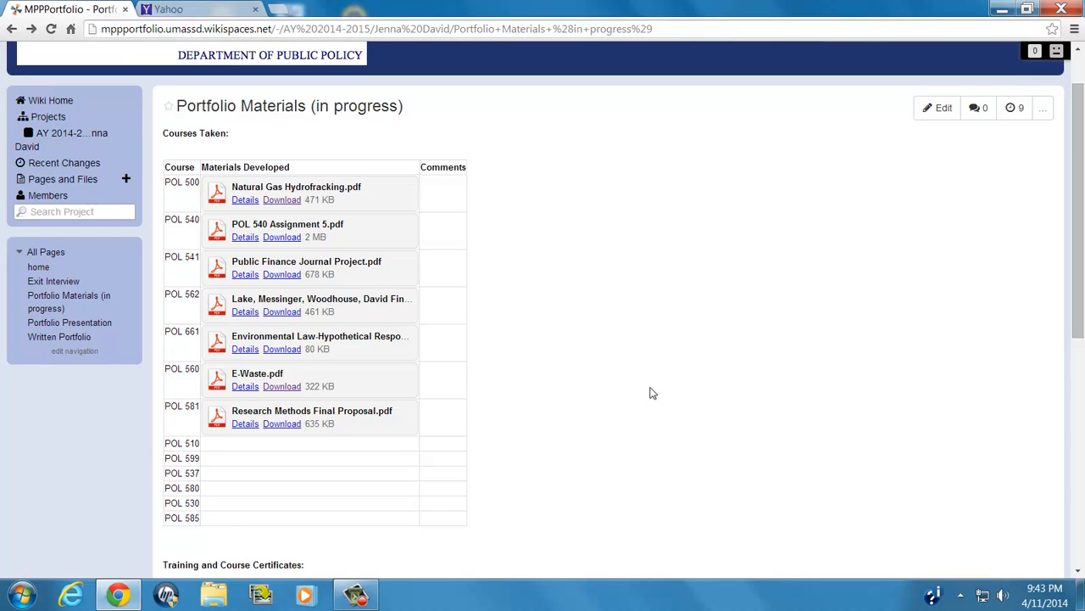
pyautogui.scroll(-3)
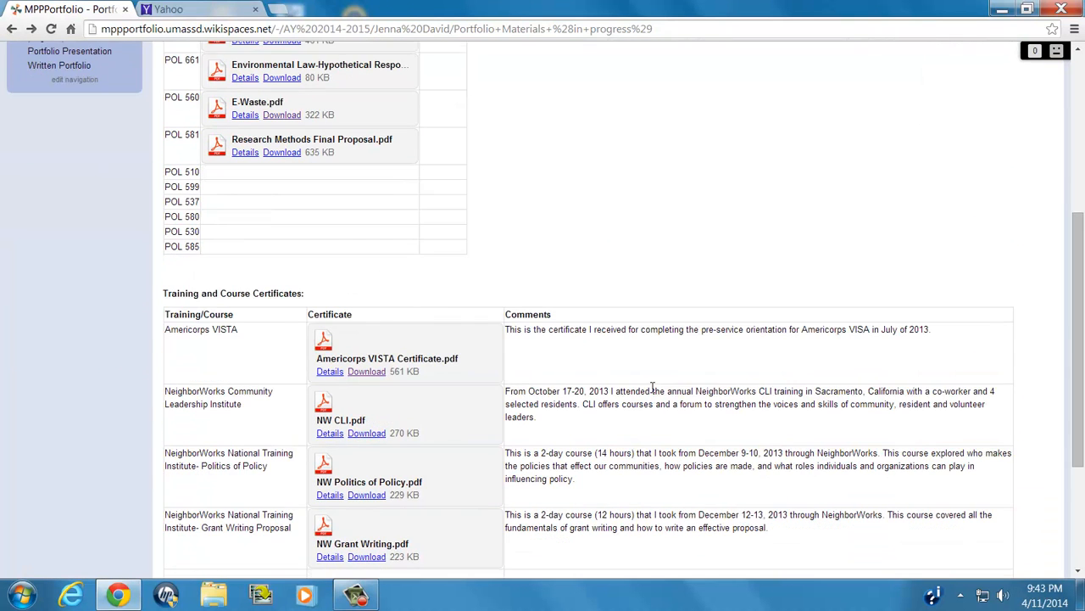
pyautogui.scroll(-3)
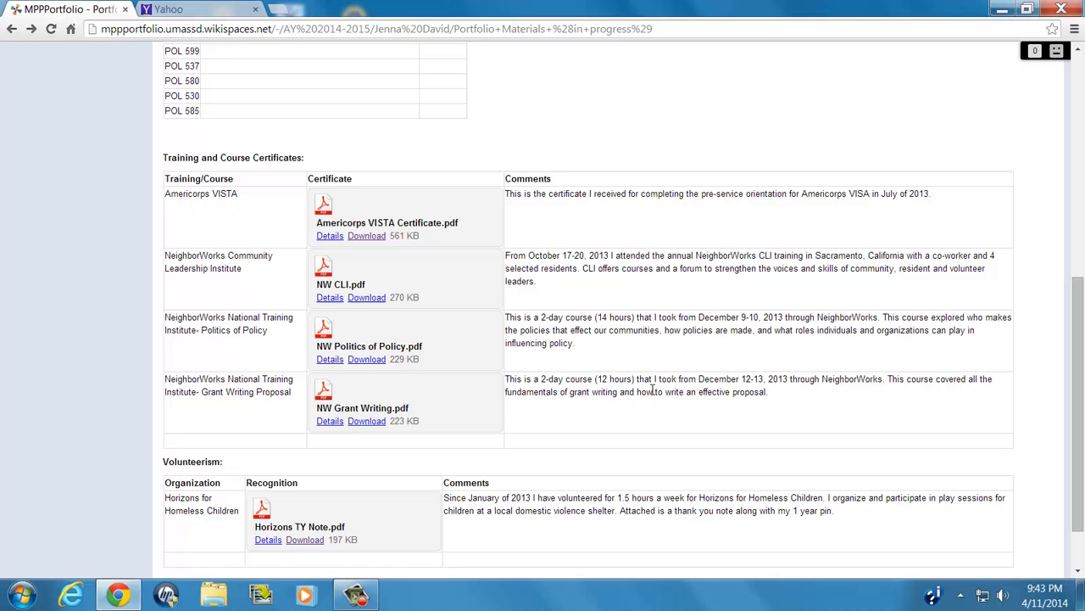
pyautogui.moveTo(597, 439)
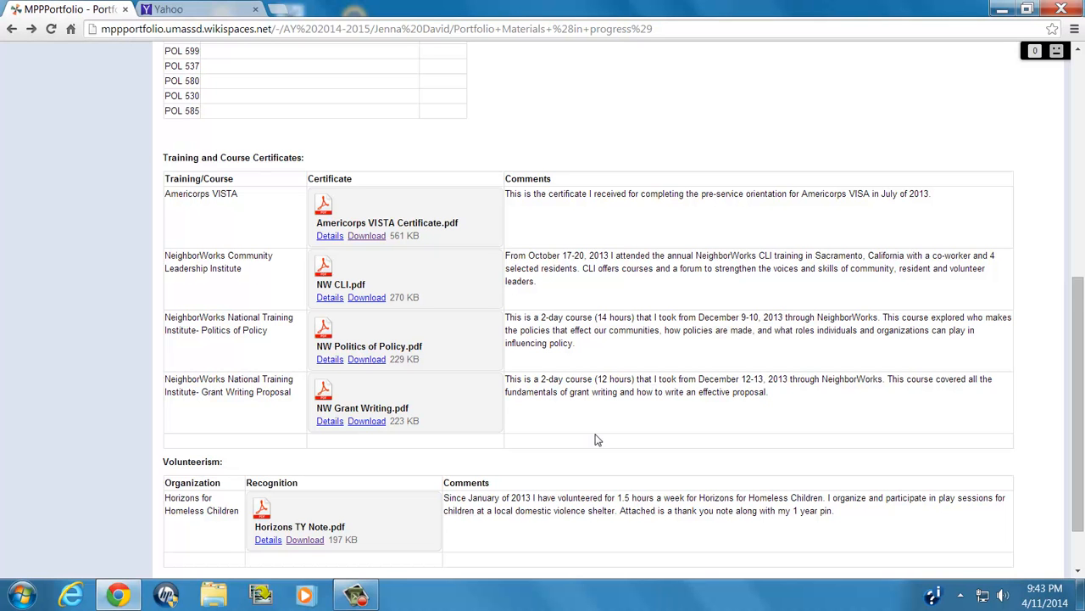
pyautogui.scroll(-3)
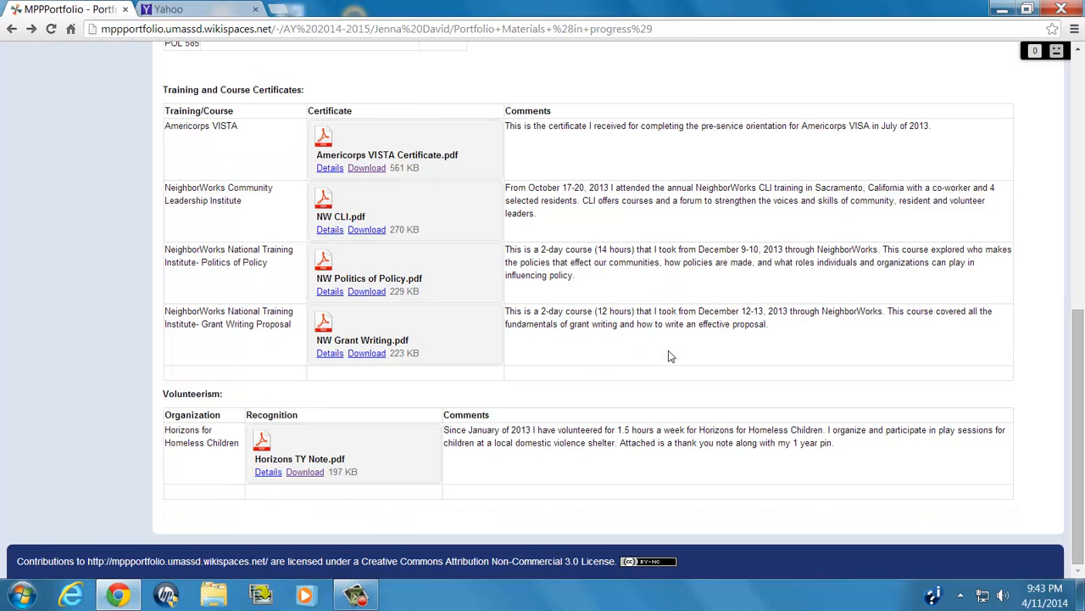